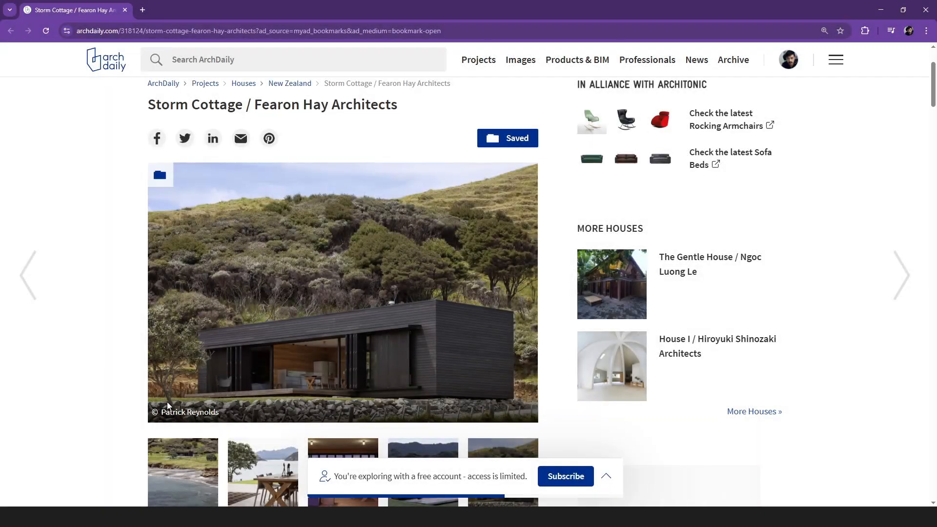
# Scroll down the Storm Cottage page past the photo gallery, floor plan and architect's description
pyautogui.scroll(-3)
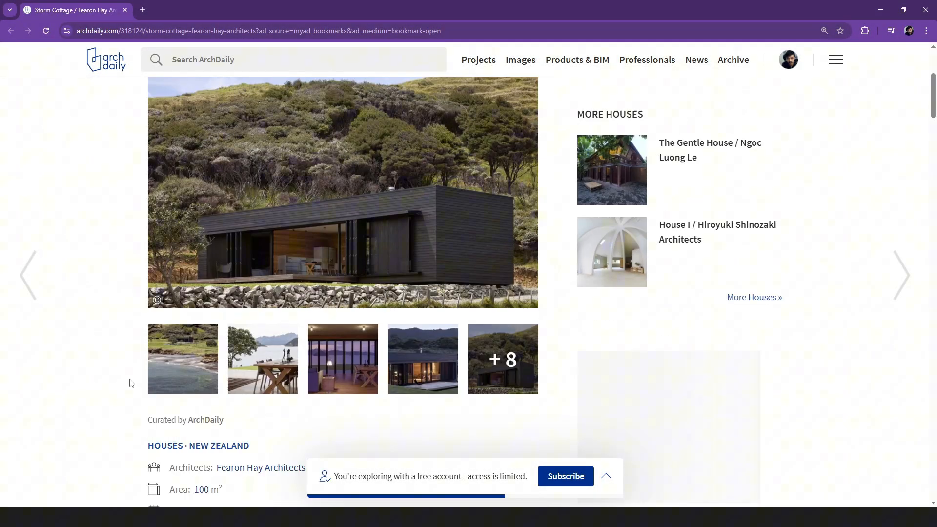
pyautogui.scroll(-3)
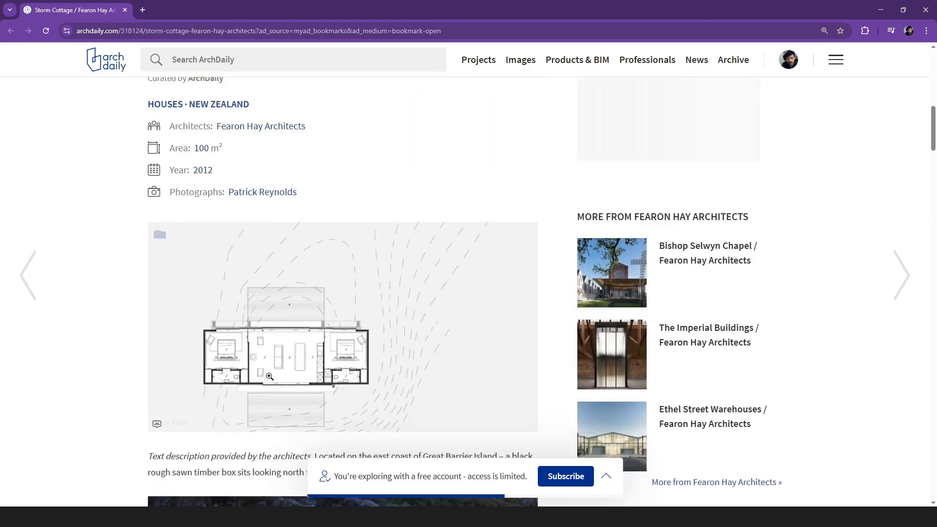
pyautogui.scroll(-3)
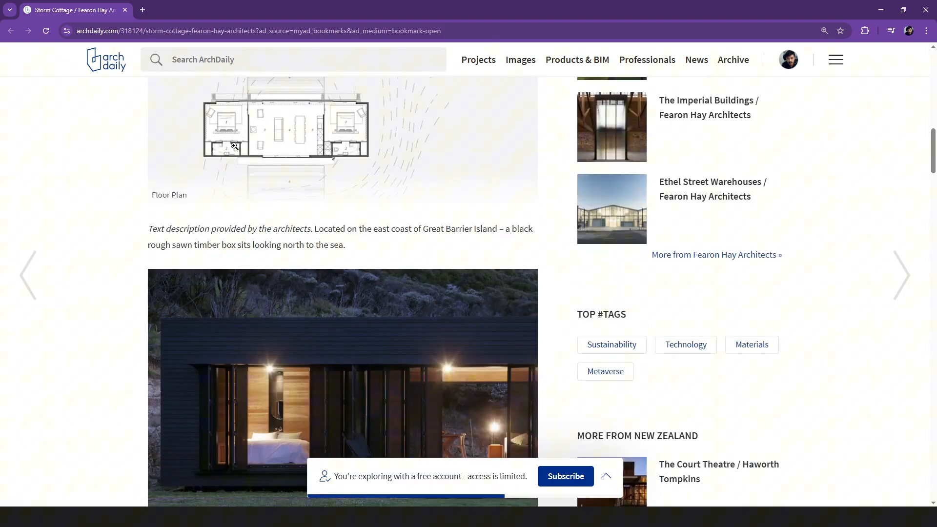
pyautogui.scroll(-3)
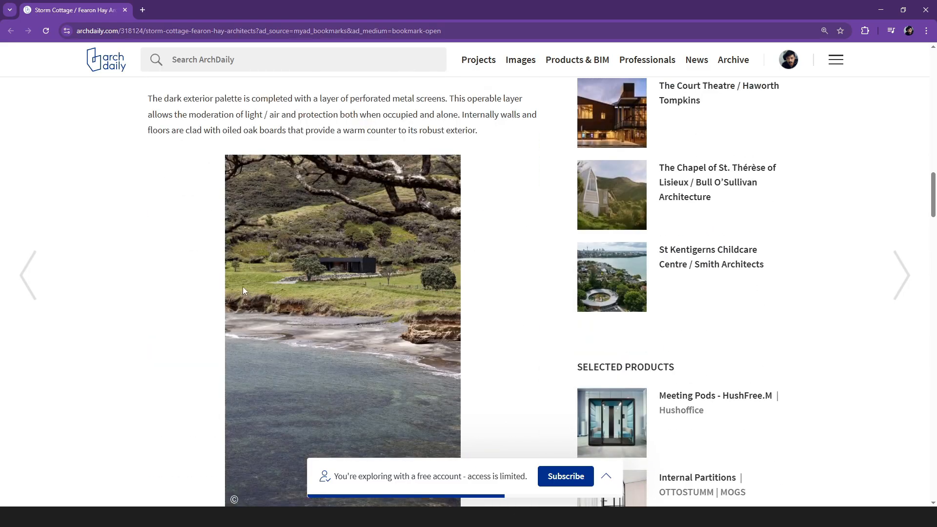
pyautogui.scroll(-3)
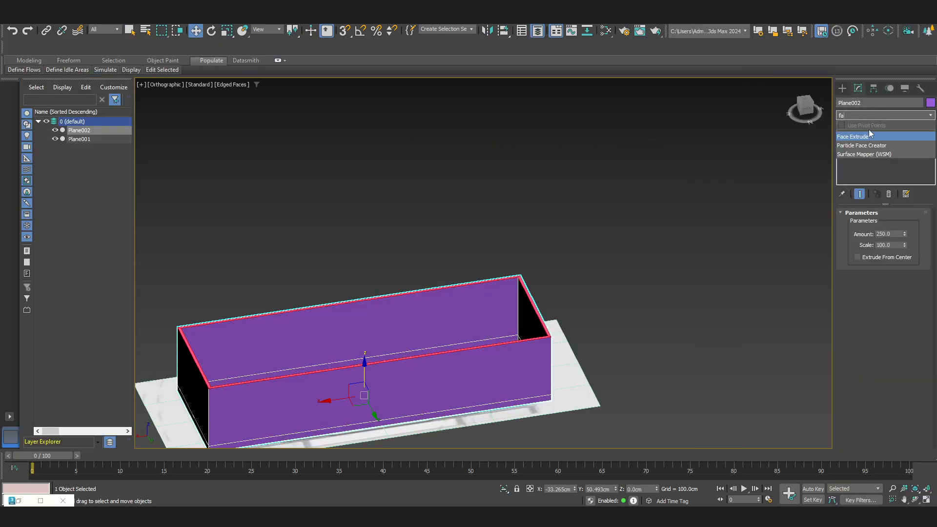
# Extrude the floor-plan outline into walls, then give House_Frame a Box UVW Map and edit its Length
pyautogui.click(854, 137)
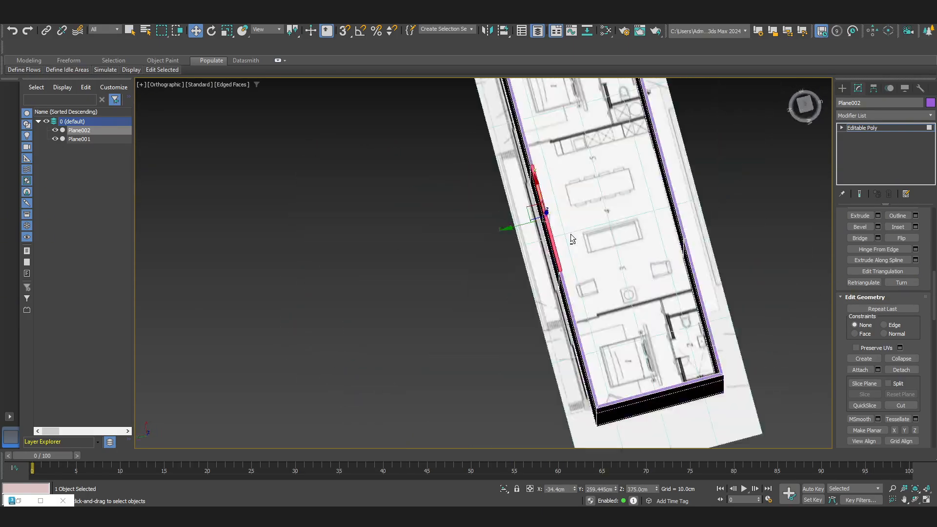
pyautogui.click(245, 60)
pyautogui.write('u')
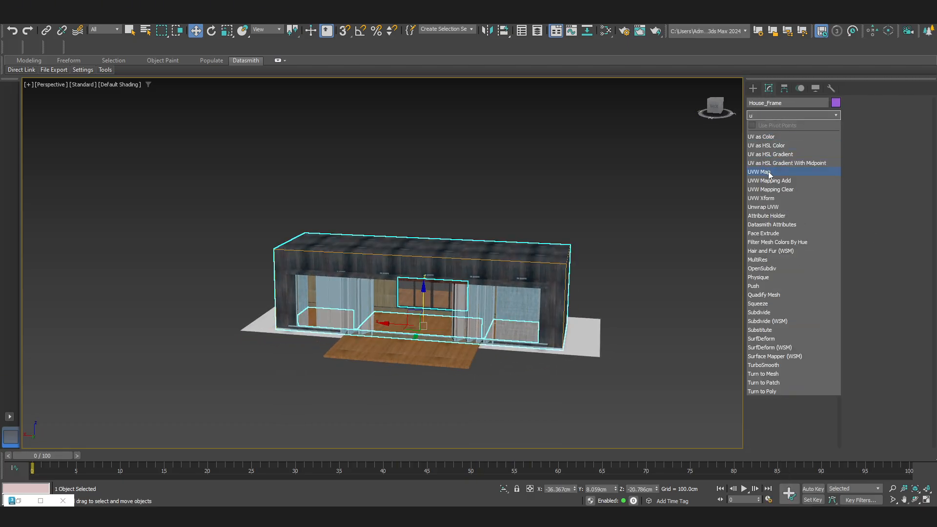
pyautogui.click(760, 172)
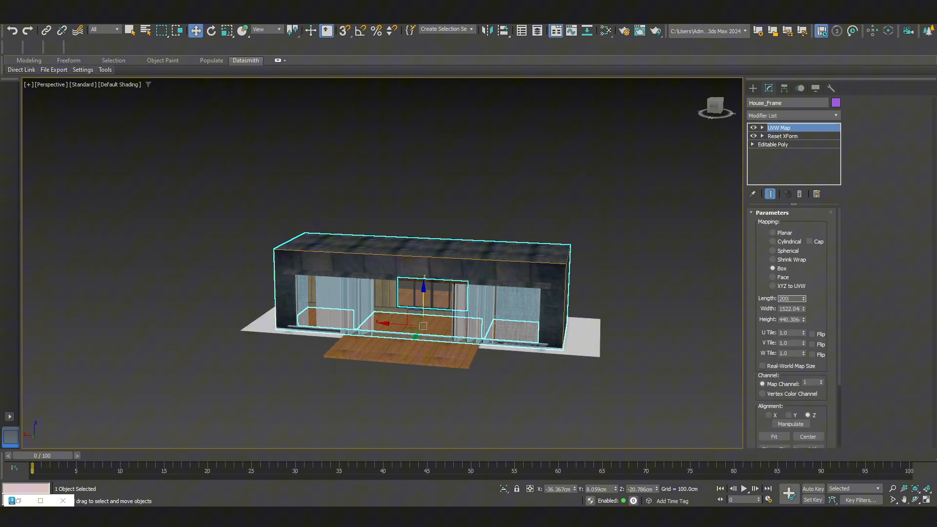
pyautogui.tripleClick(788, 299)
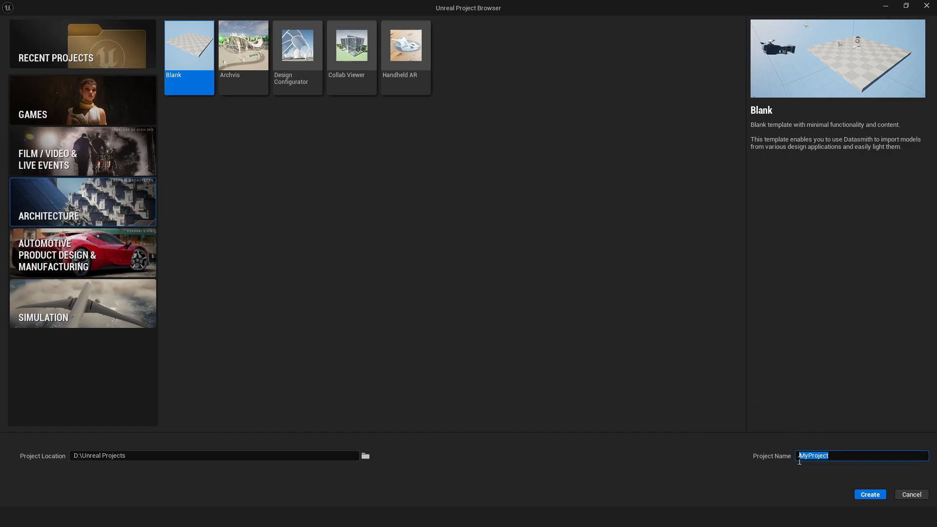
# Name the blank architecture project starting 'Ar' and create it
pyautogui.write('Ar')
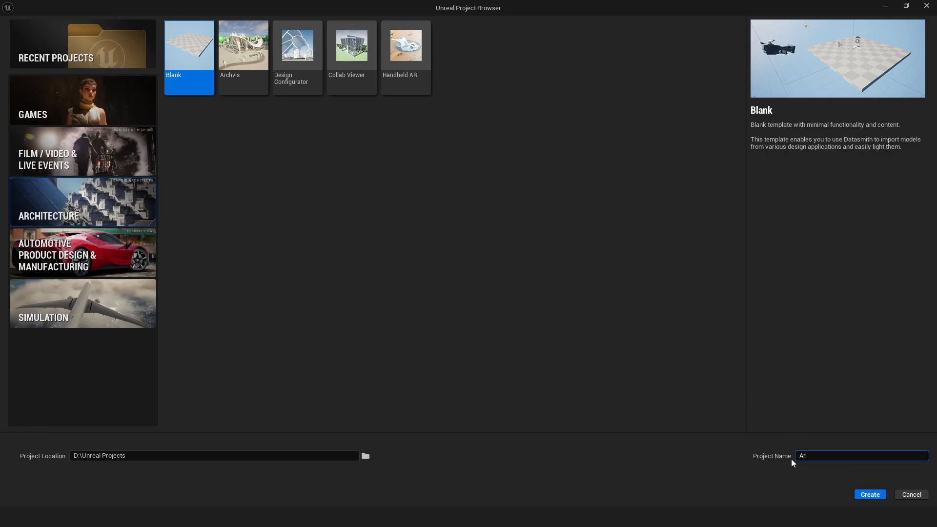
pyautogui.click(868, 495)
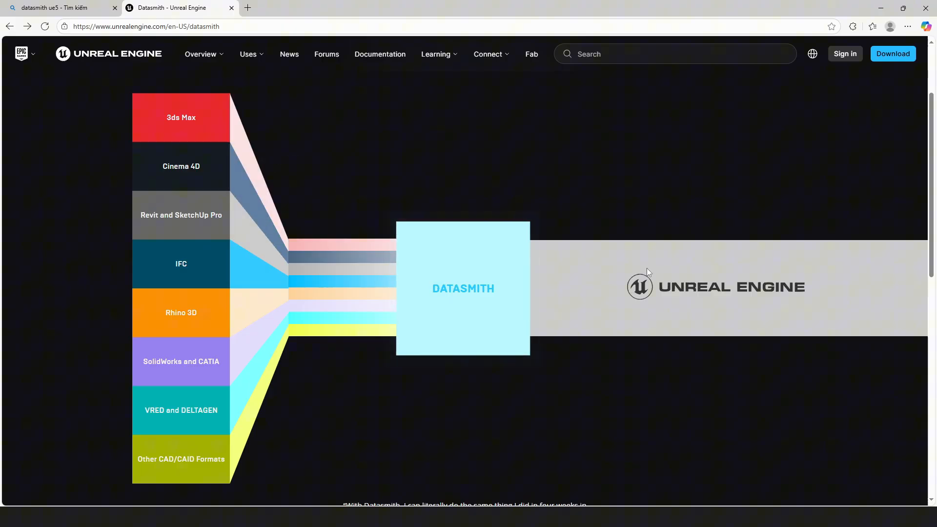
pyautogui.moveTo(584, 343)
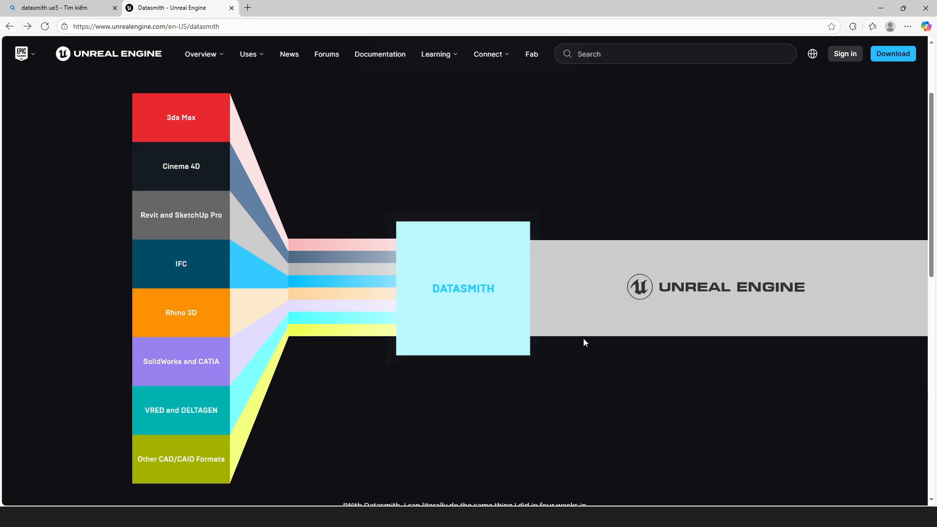
pyautogui.moveTo(763, 454)
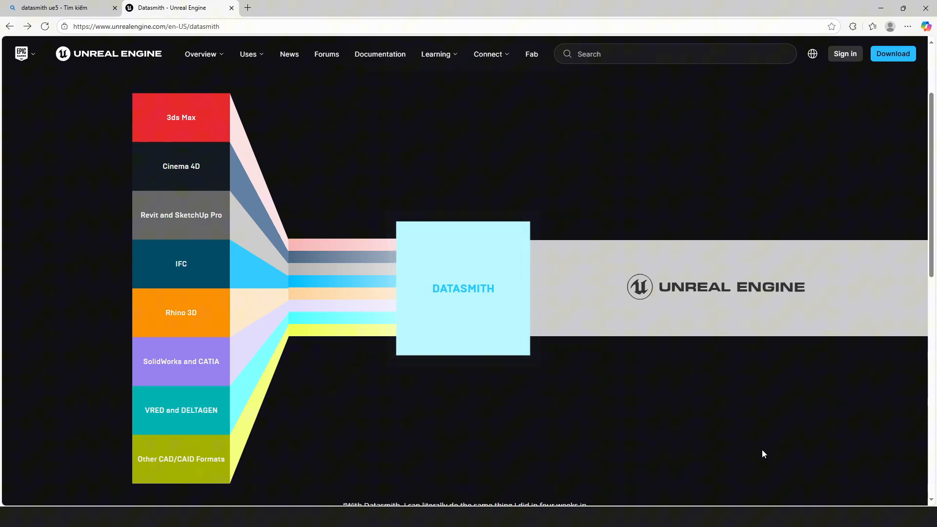
pyautogui.moveTo(893, 54)
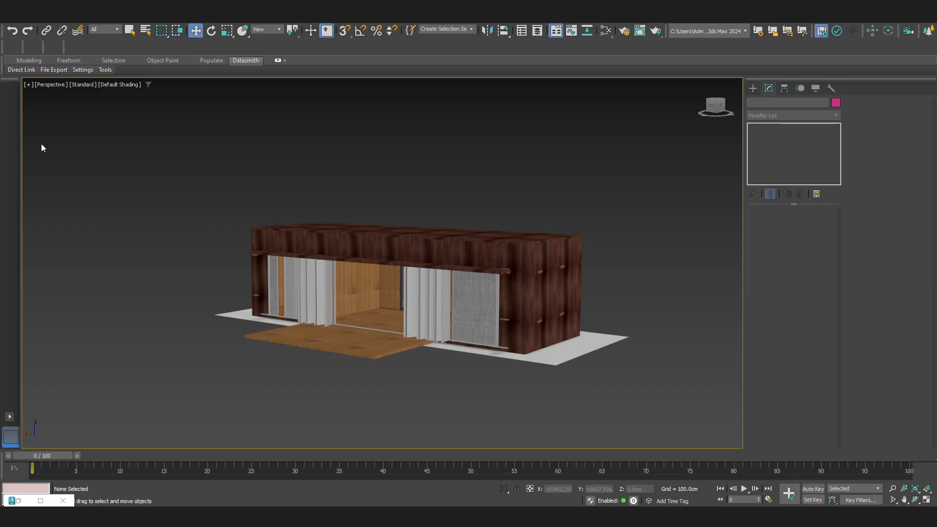
# Synchronize the cottage scene to Unreal from the Datasmith Direct Link menu
pyautogui.click(20, 69)
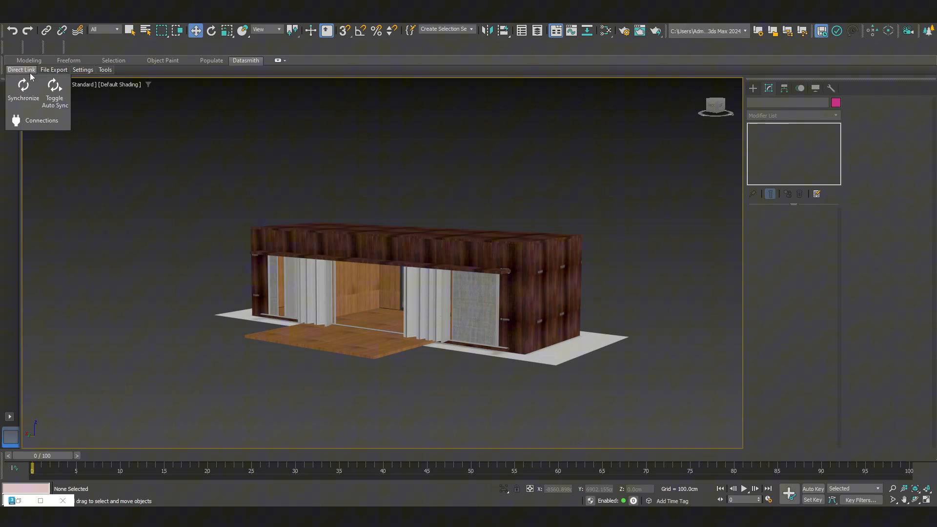
pyautogui.click(24, 90)
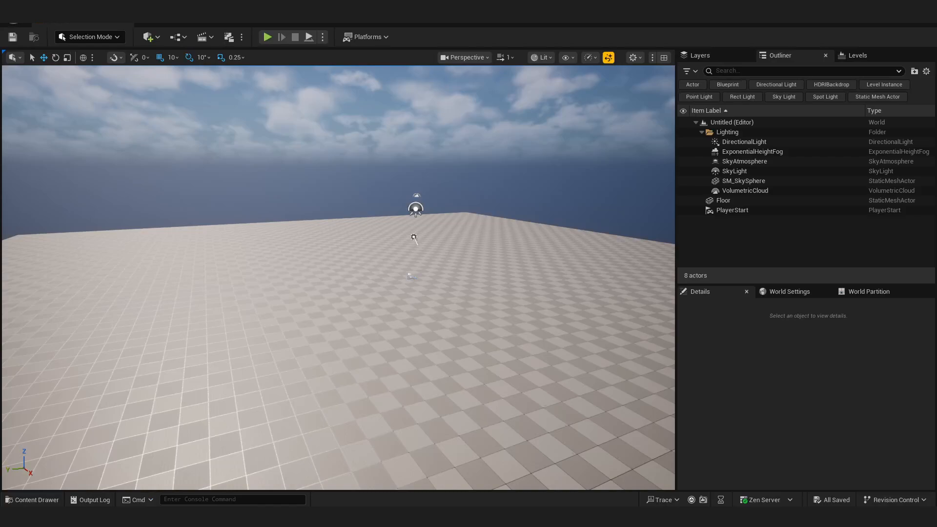
# Check in Edit > Plugins that the Datasmith plugins are enabled
pyautogui.click(59, 6)
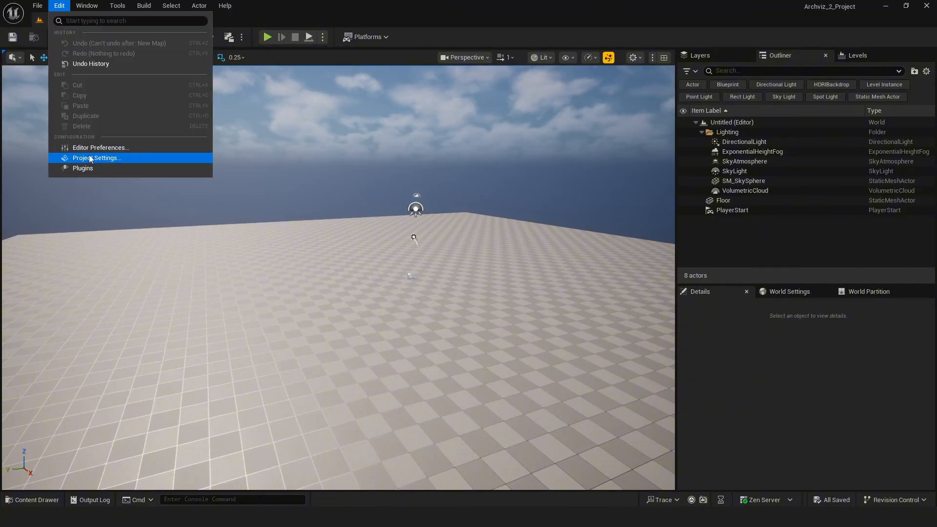
pyautogui.click(82, 168)
pyautogui.write('datas')
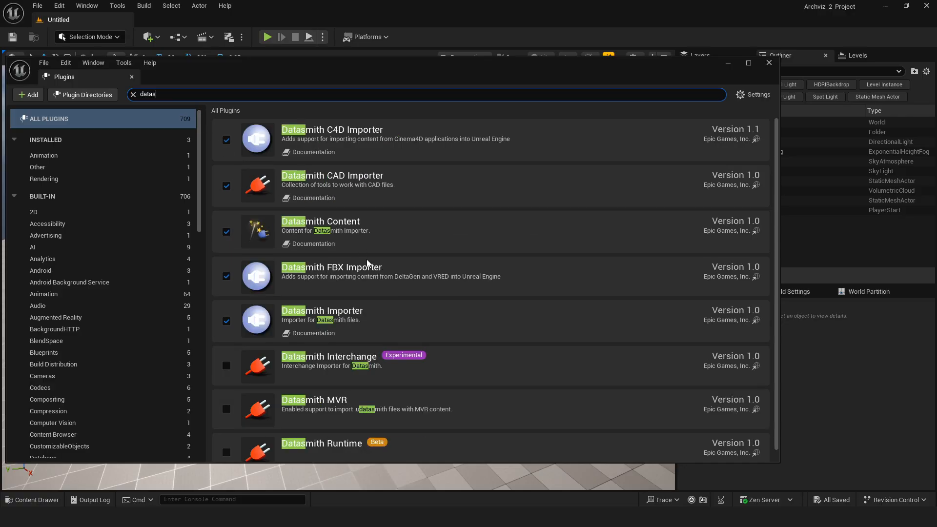
pyautogui.moveTo(227, 273)
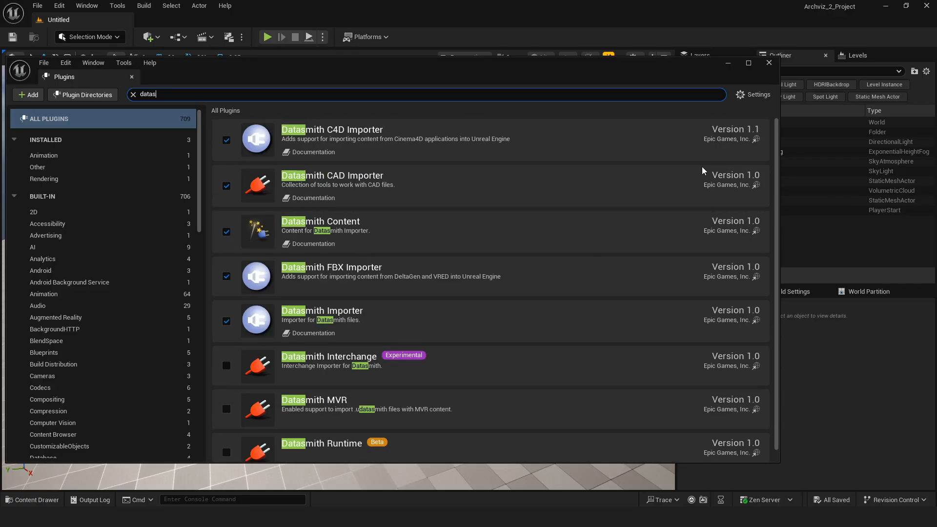
pyautogui.click(148, 36)
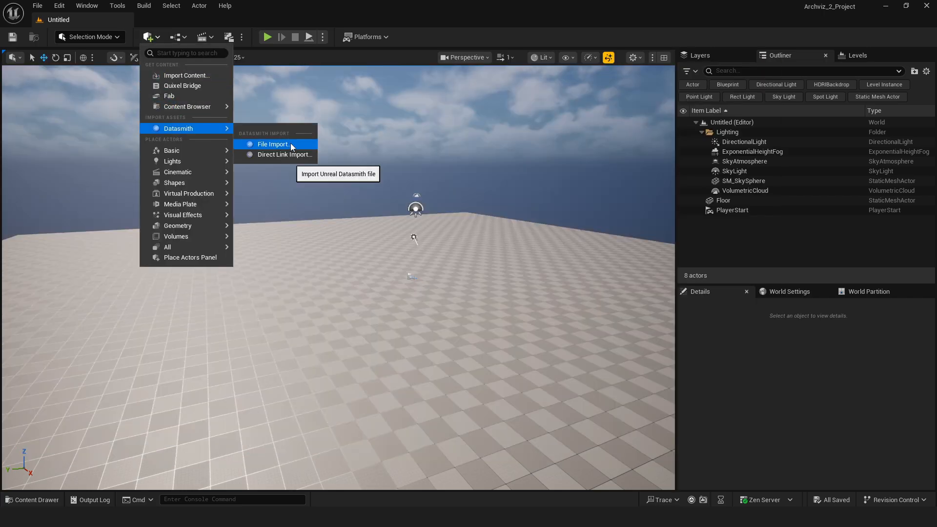
# Start a Datasmith Direct Link Import and pick the 3ds Max Mobihome source
pyautogui.click(284, 154)
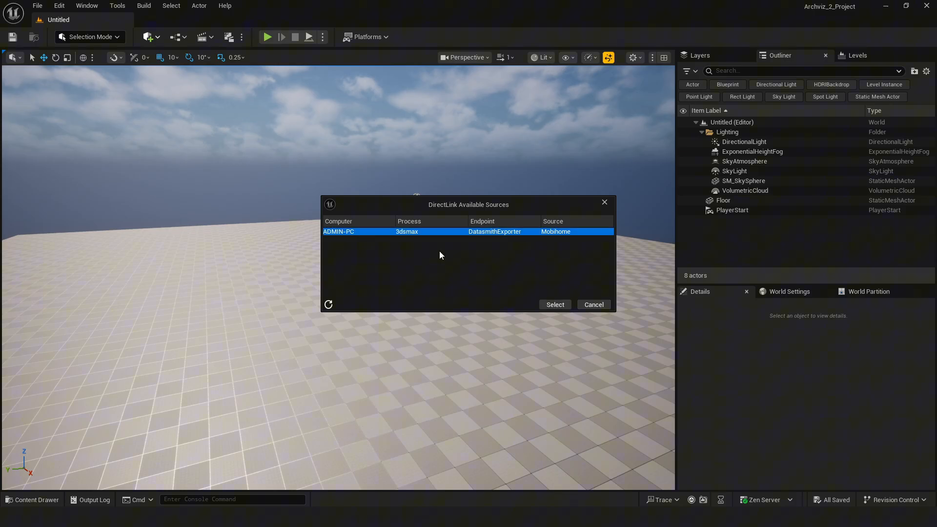
pyautogui.click(554, 305)
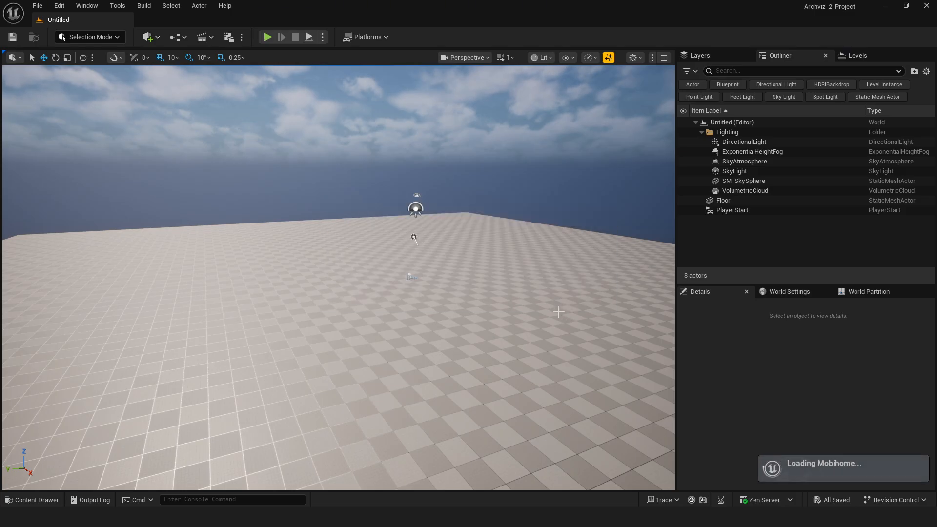
pyautogui.moveTo(506, 371)
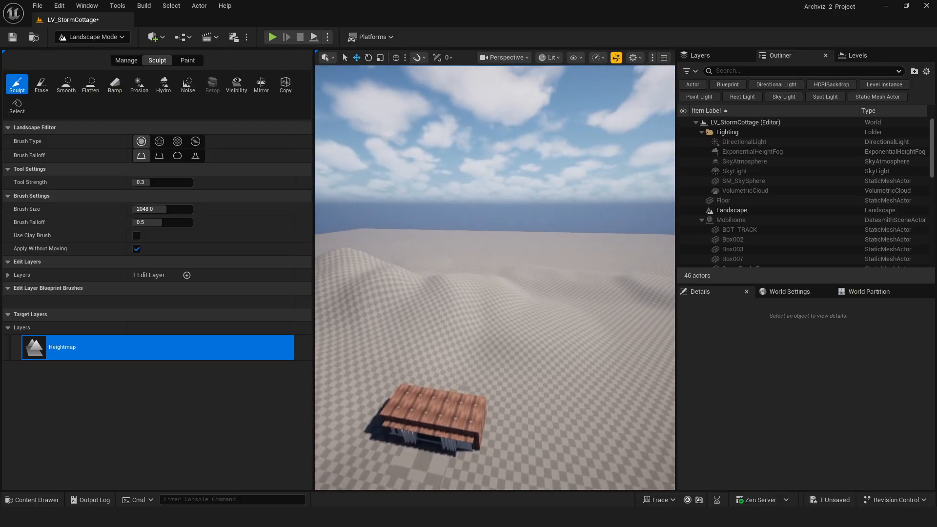
# Sculpt rolling hills on the landscape and browse to the Unreal Sensei landscape material download
pyautogui.click(293, 8)
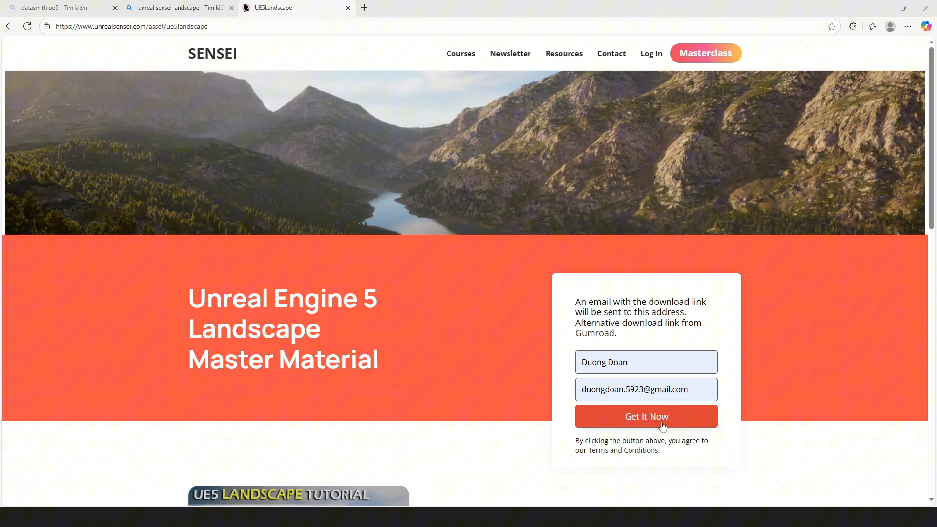
pyautogui.scroll(-3)
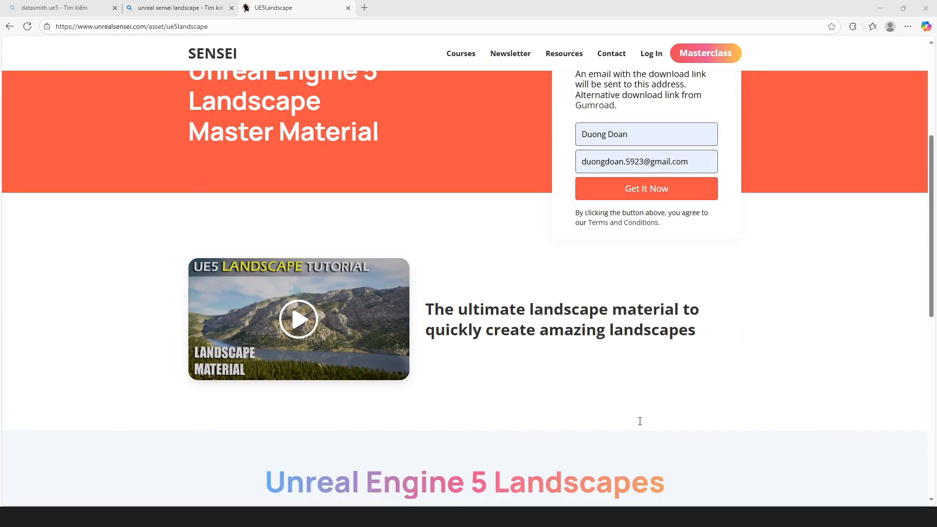
pyautogui.scroll(3)
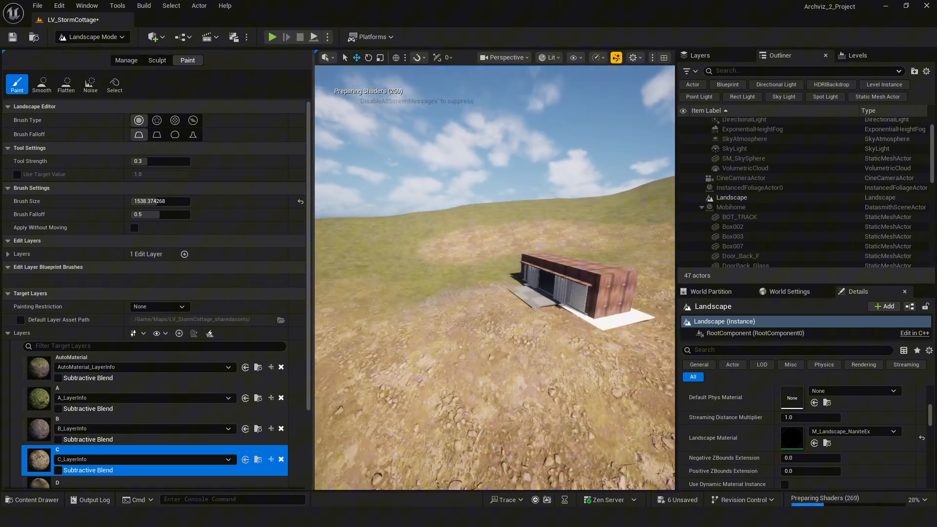
# Launch the Fab asset library from the Quick Add menu
pyautogui.click(156, 19)
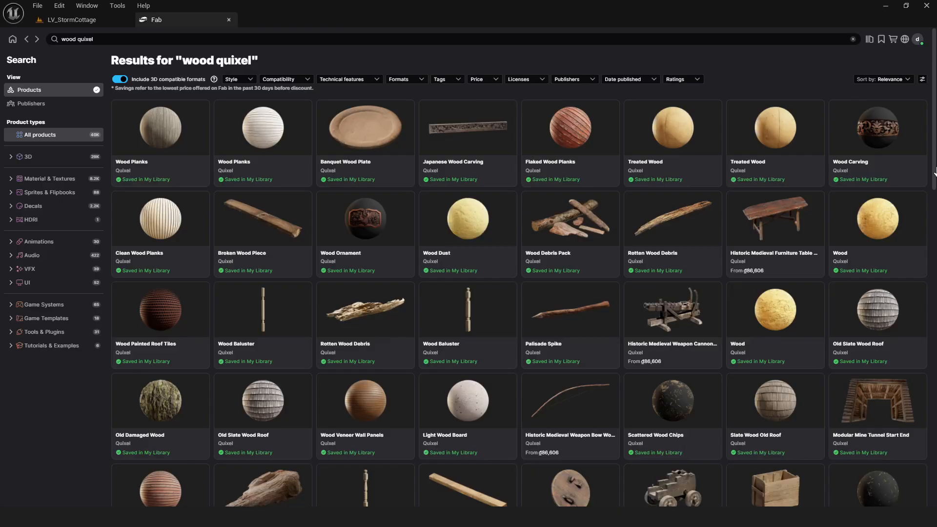
# Browse the wood Quixel results and look at the Old Log Wall material
pyautogui.scroll(-3)
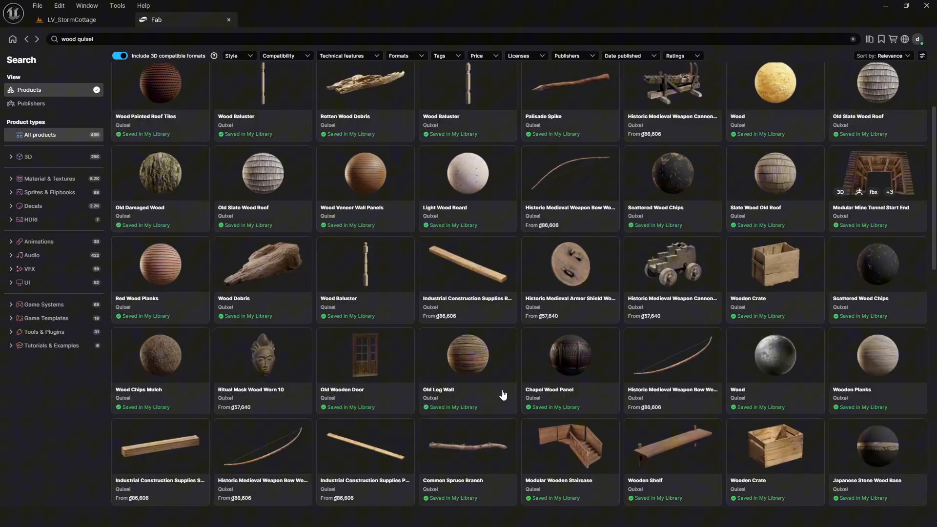
pyautogui.scroll(-3)
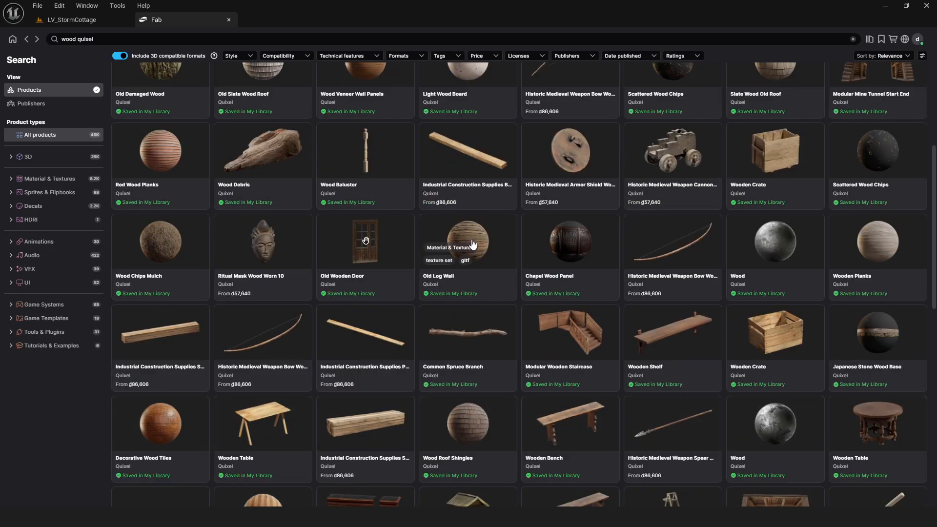
pyautogui.click(467, 241)
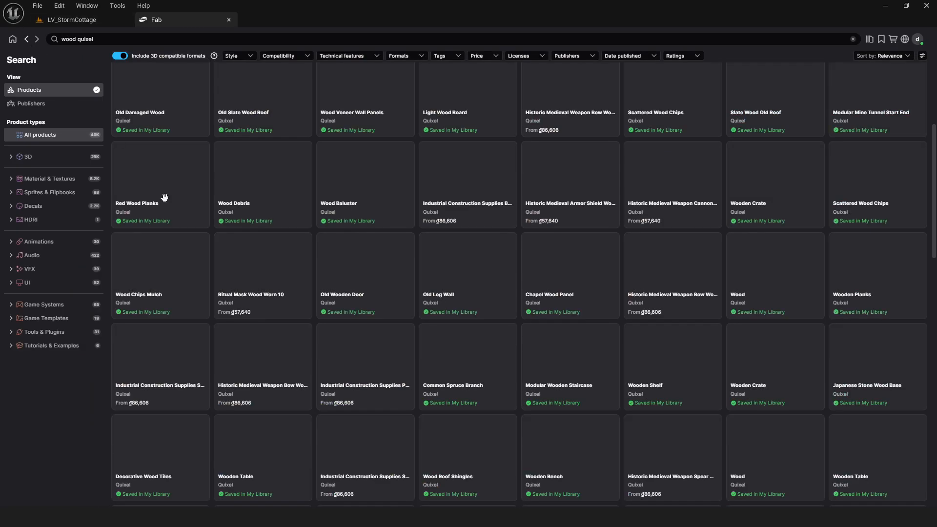
pyautogui.scroll(-3)
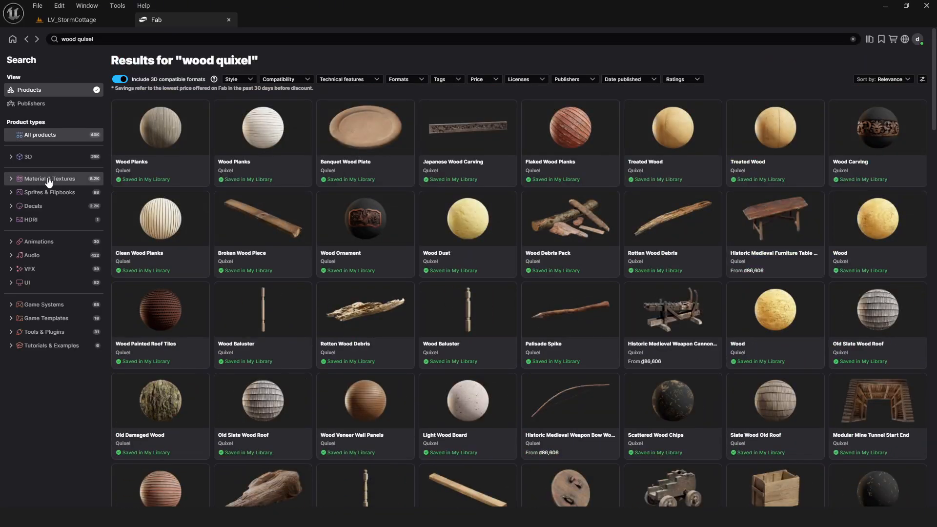
# Filter to Material & Textures, view the Wooden Planks page, then return to the results
pyautogui.click(49, 178)
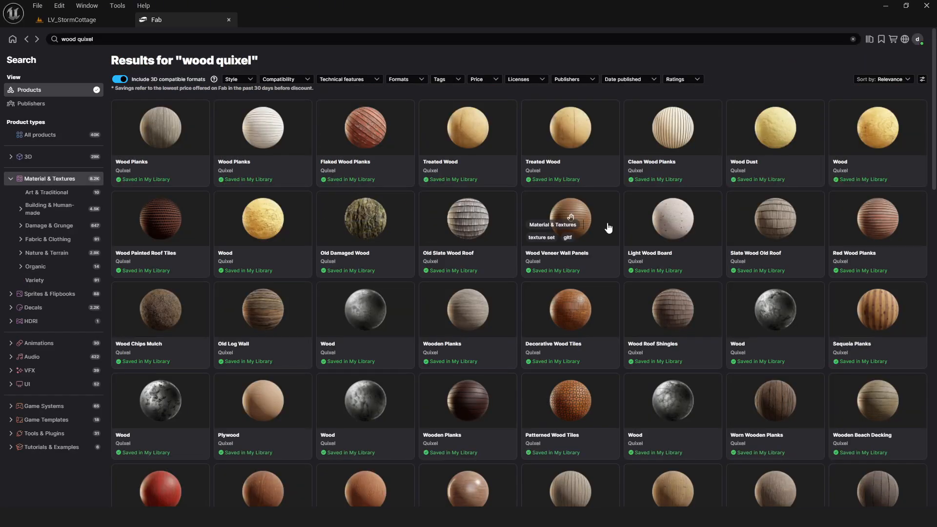
pyautogui.scroll(-3)
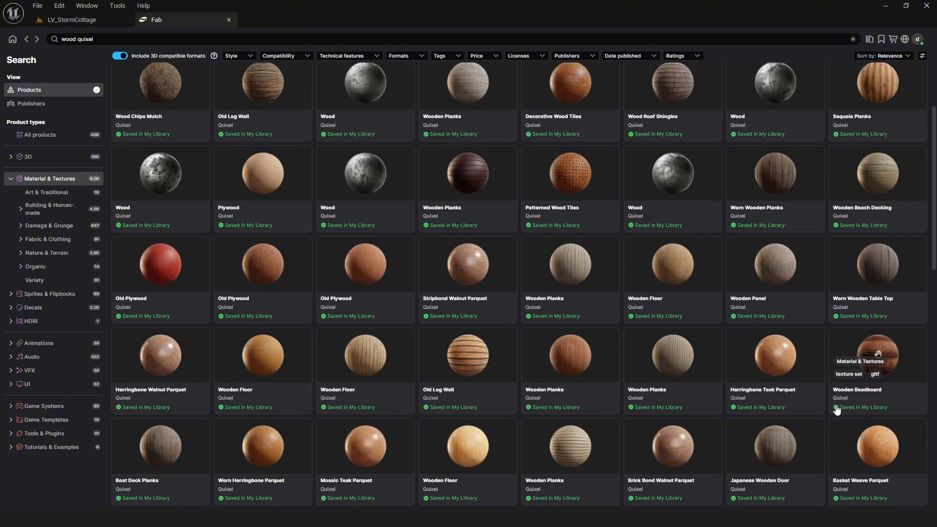
pyautogui.scroll(-3)
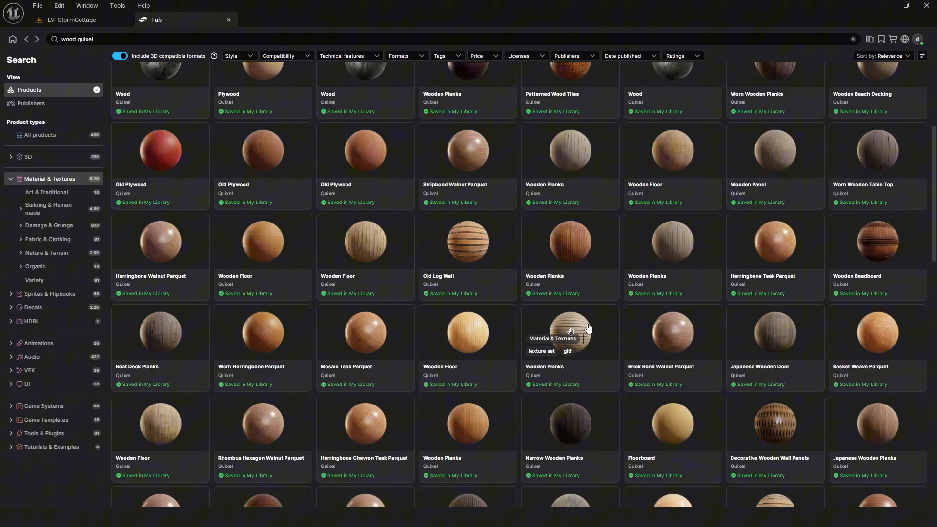
pyautogui.click(569, 332)
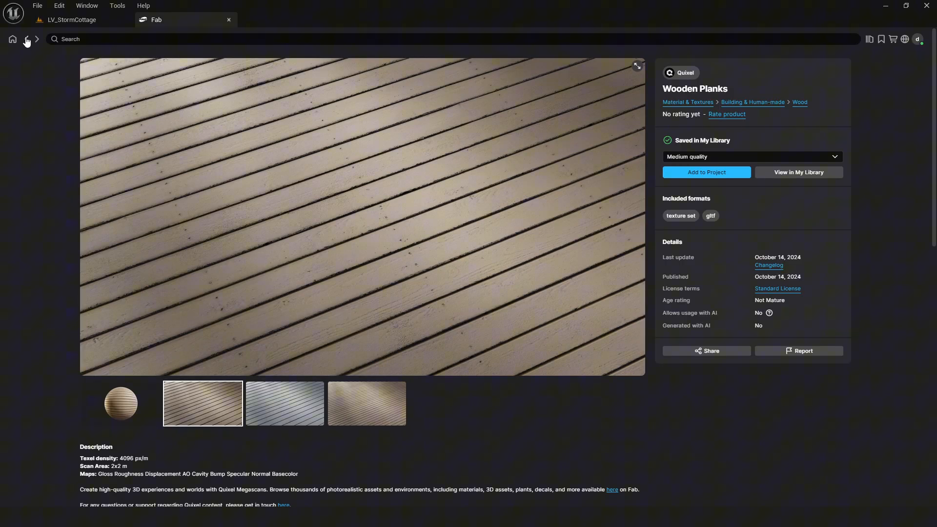
pyautogui.click(25, 39)
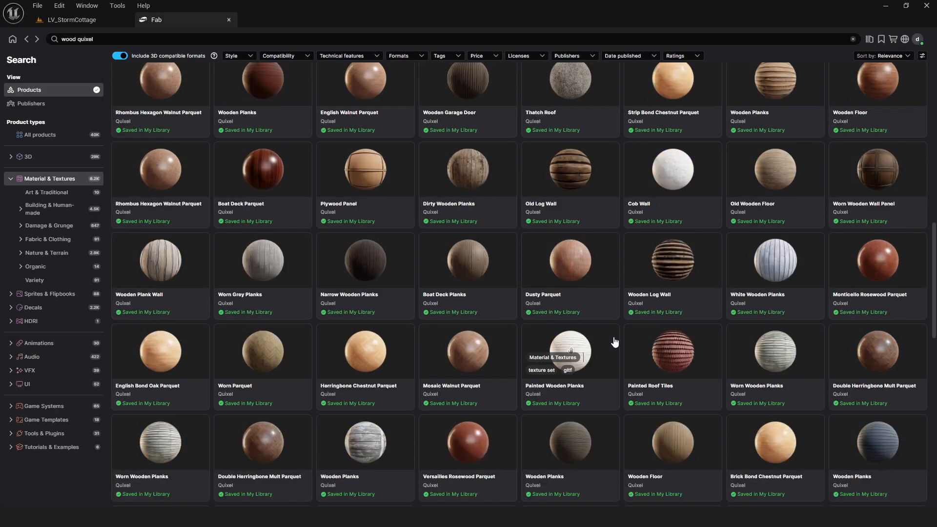
pyautogui.scroll(-3)
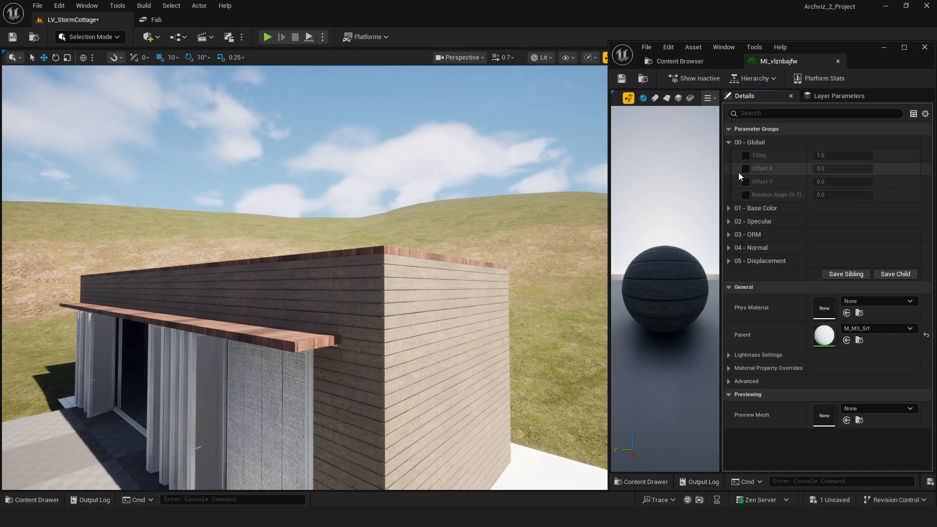
# Override the wood cladding's tiling to about 1.16 and expand the base colour parameters
pyautogui.click(745, 155)
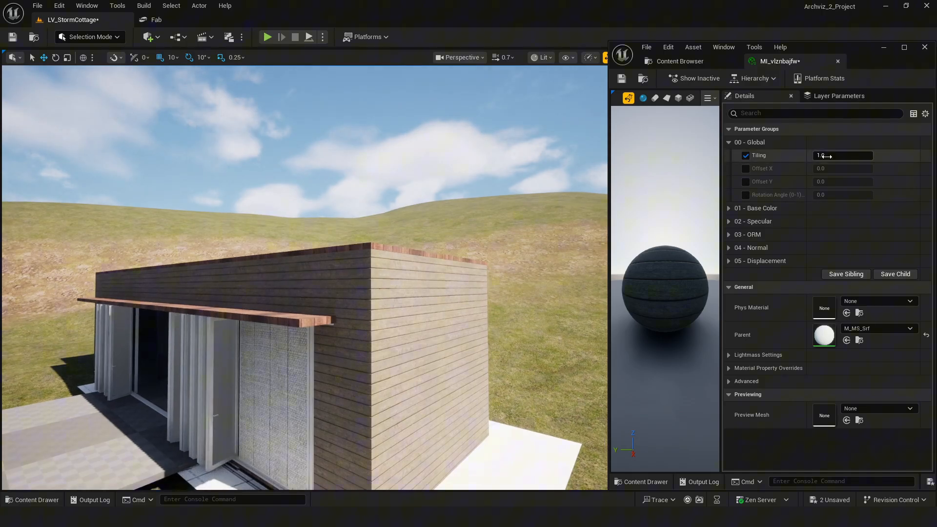
pyautogui.write('1.163456')
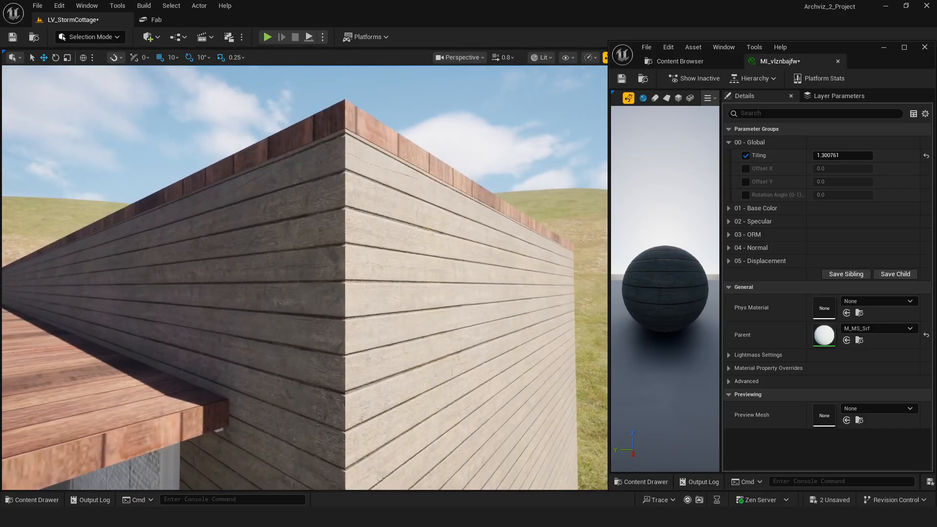
pyautogui.click(756, 208)
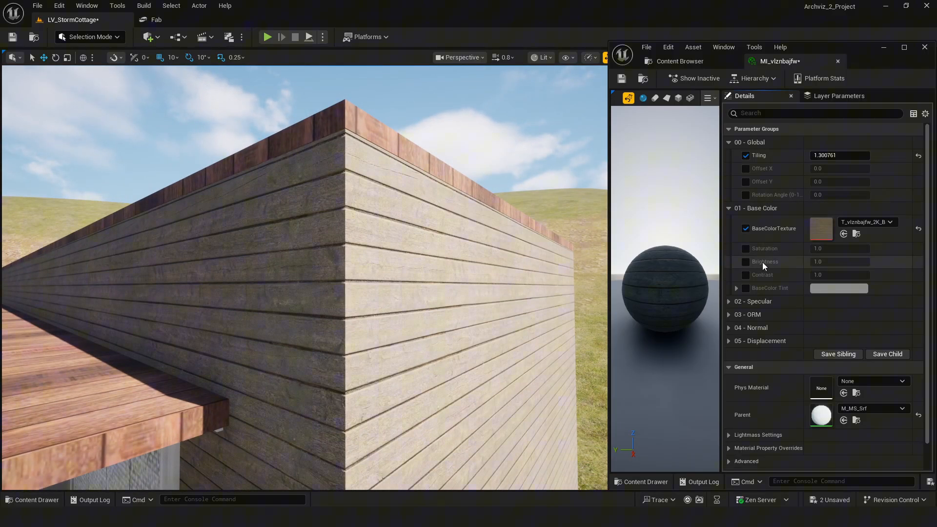
# Enable the Brightness and BaseColor Tint overrides and adjust the tint colour
pyautogui.click(744, 274)
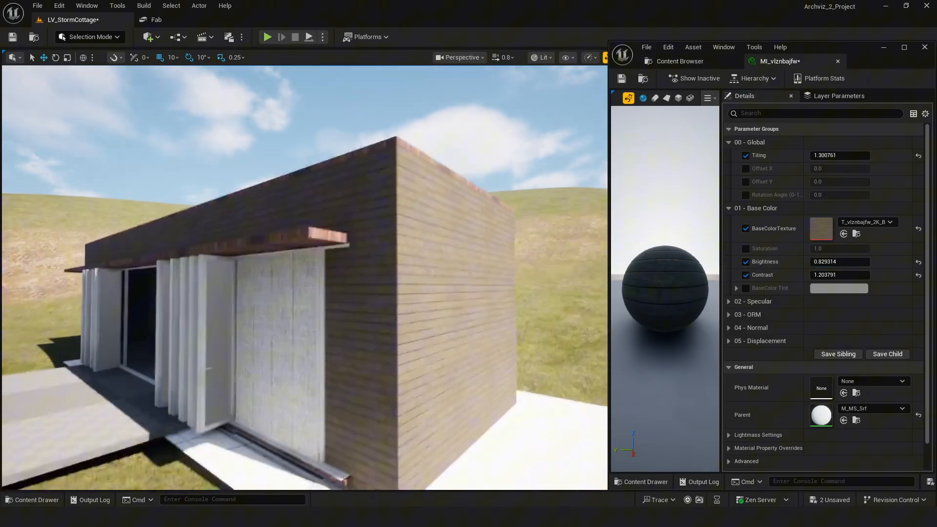
pyautogui.click(744, 288)
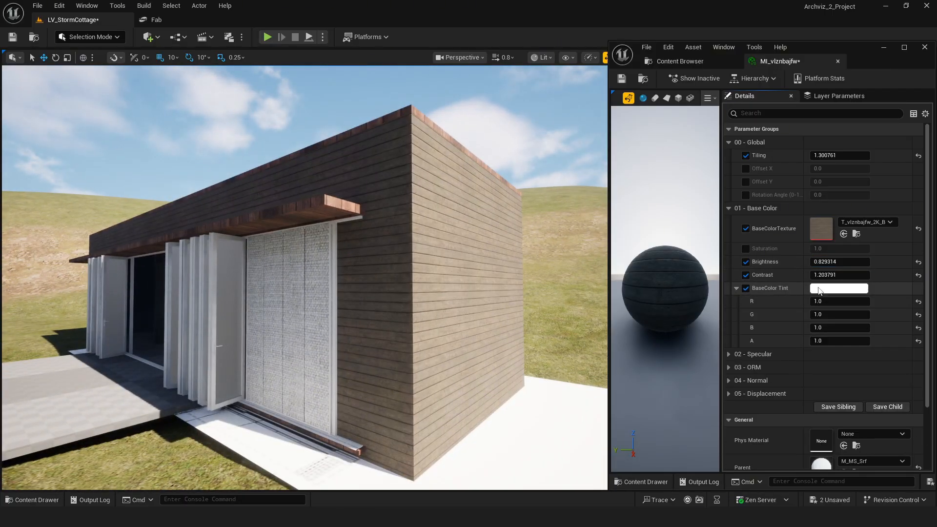
pyautogui.click(839, 288)
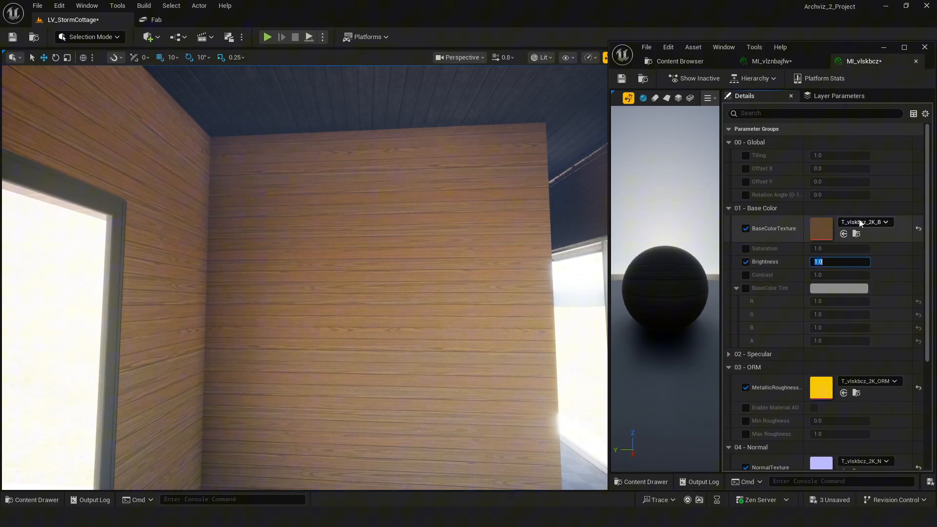
pyautogui.moveTo(862, 222)
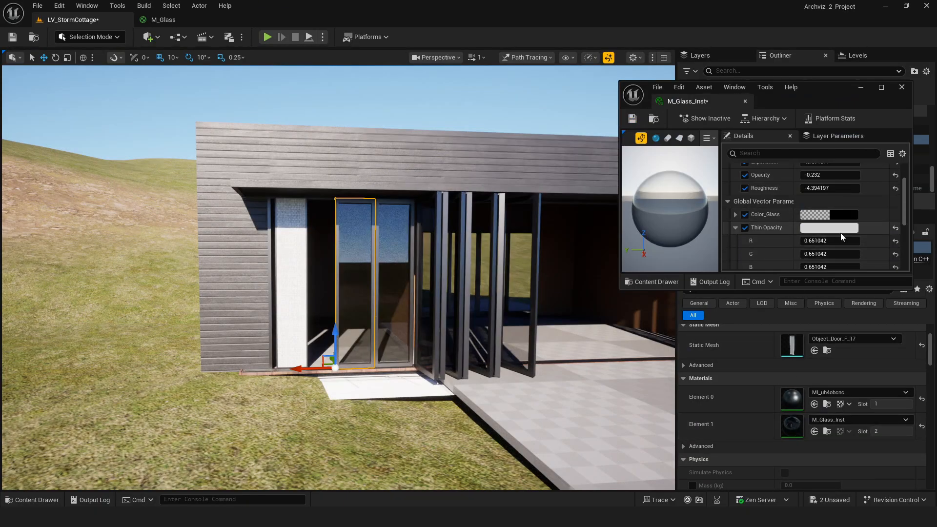
# Raise the M_Glass_Inst Thin Opacity colour to about 0.849 RGB and confirm it
pyautogui.click(828, 227)
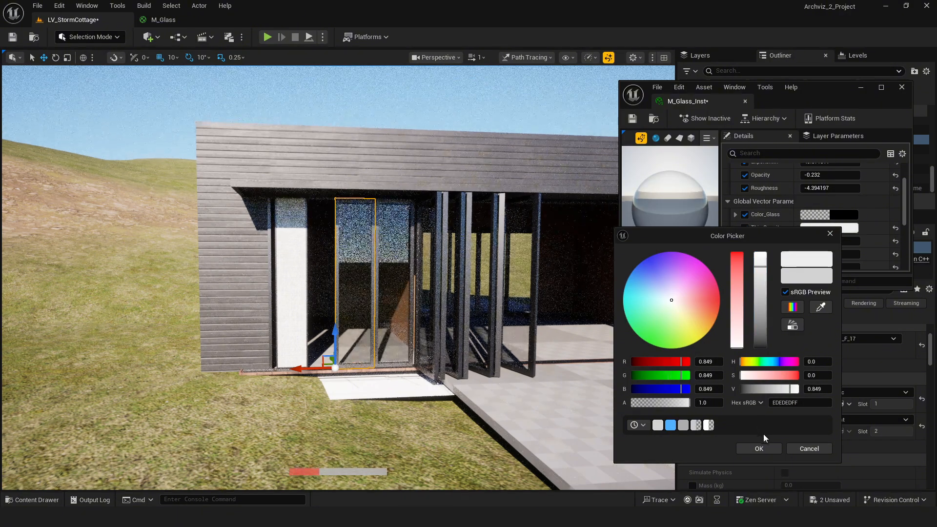
pyautogui.click(758, 449)
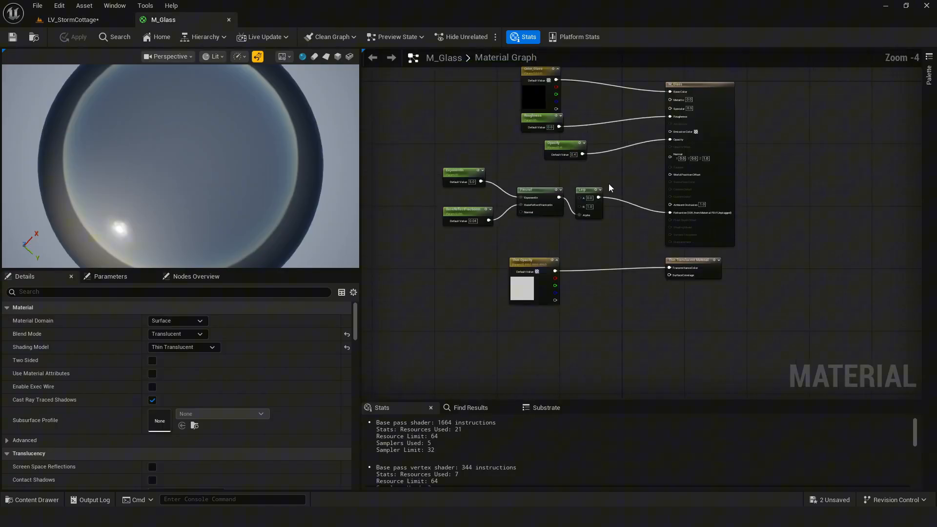
pyautogui.scroll(3)
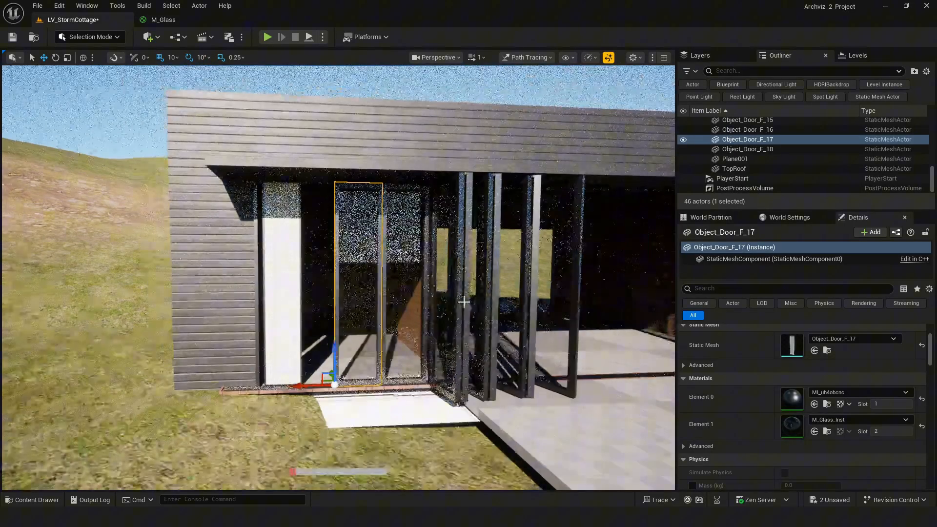
# Switch the viewport view mode to Path Tracing to review the glass doors
pyautogui.click(528, 58)
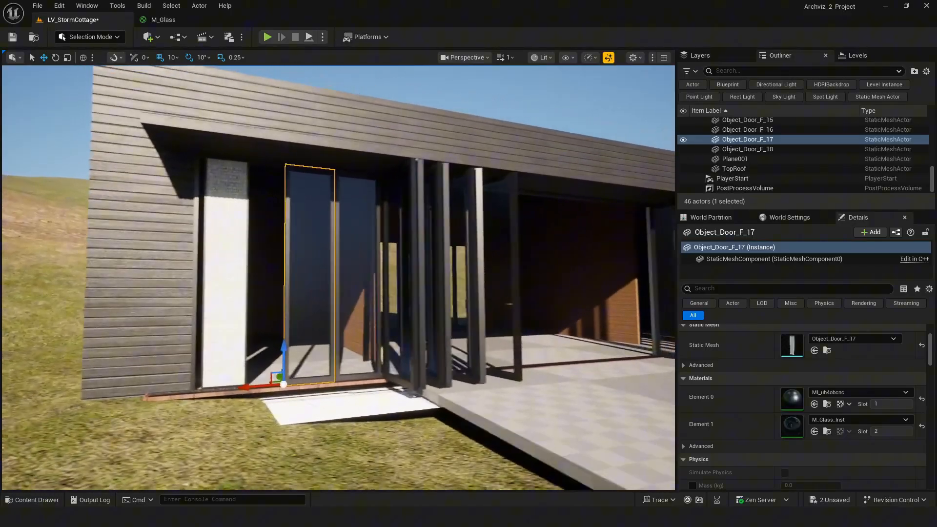
pyautogui.click(543, 58)
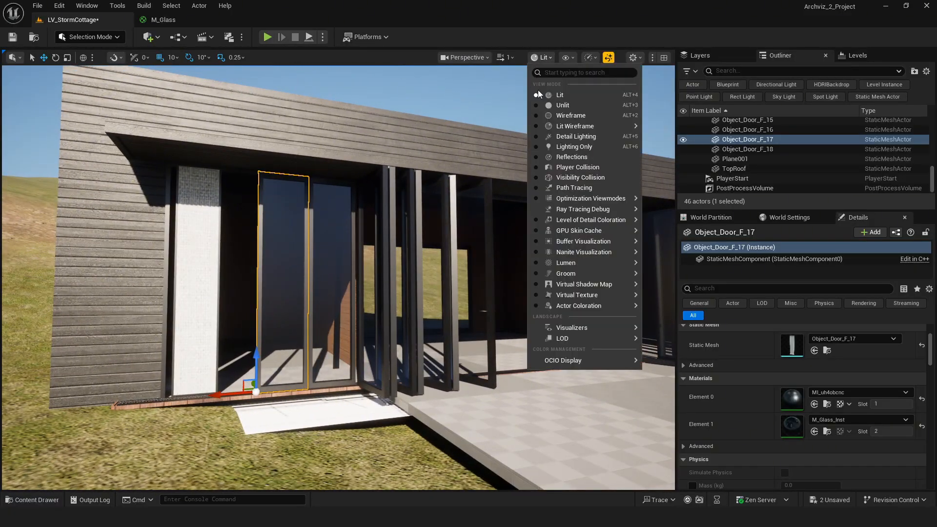
pyautogui.click(573, 187)
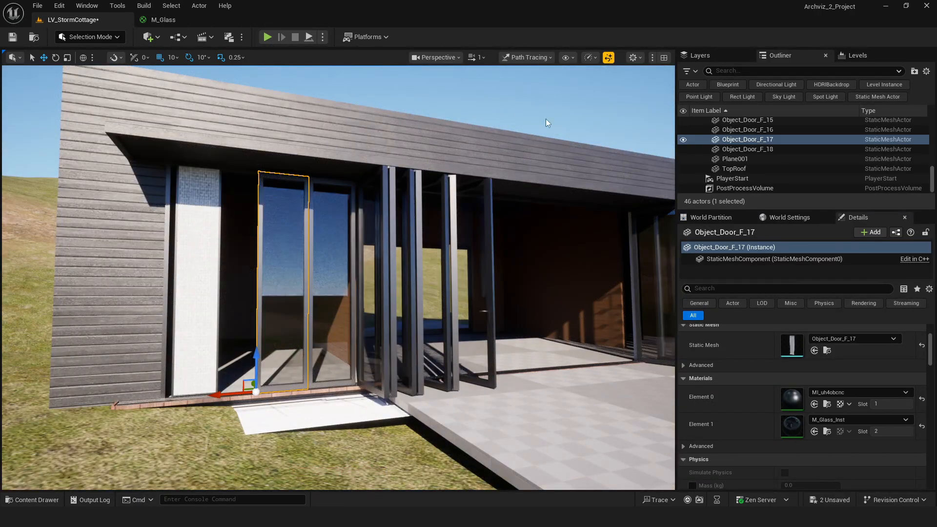
pyautogui.click(528, 58)
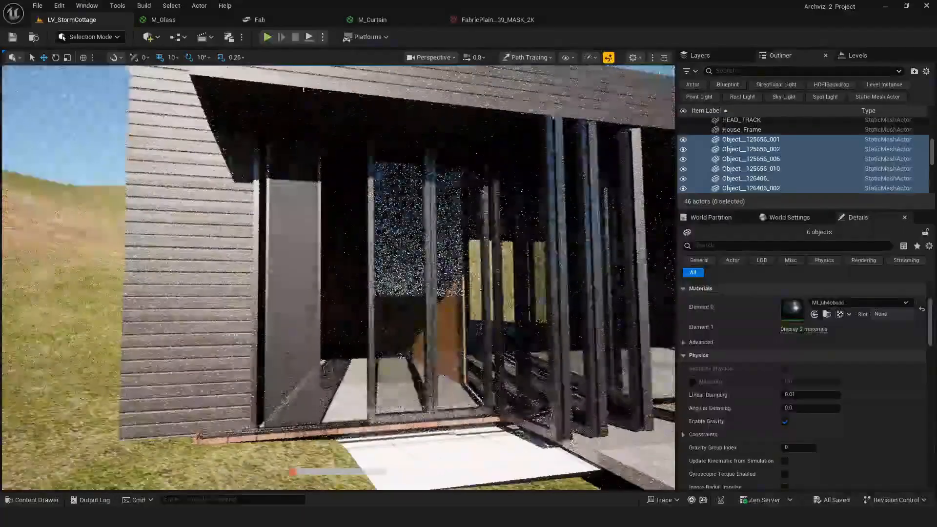
# Review the M_Curtain material graph, inspect its FabricPlain mask texture, and return to the material
pyautogui.click(372, 19)
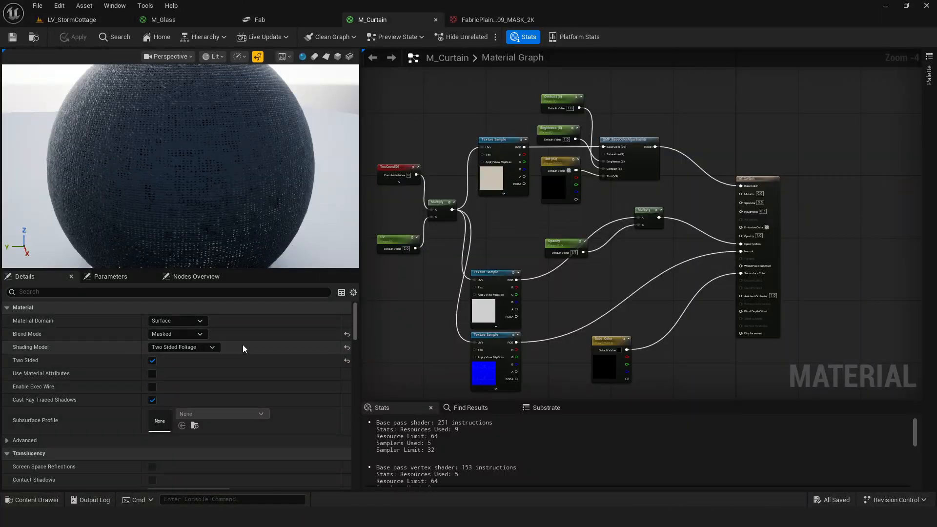
pyautogui.scroll(-3)
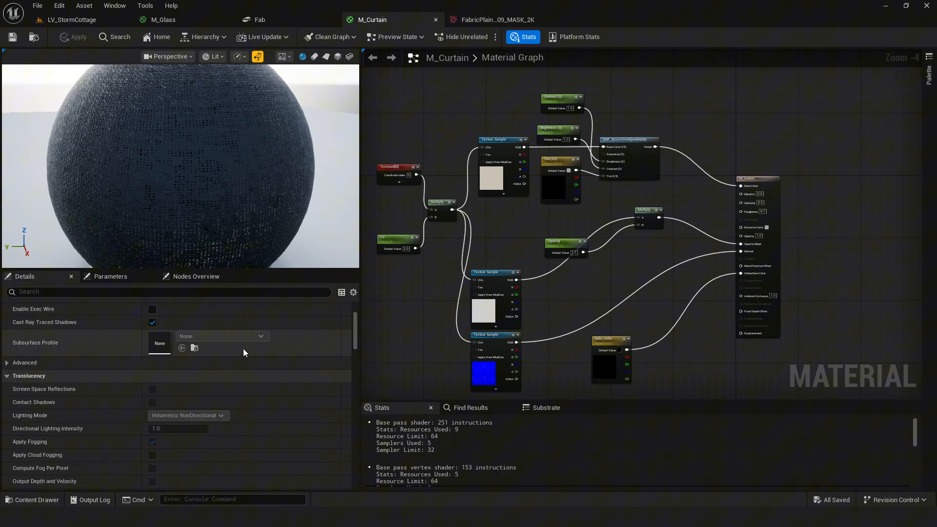
pyautogui.scroll(3)
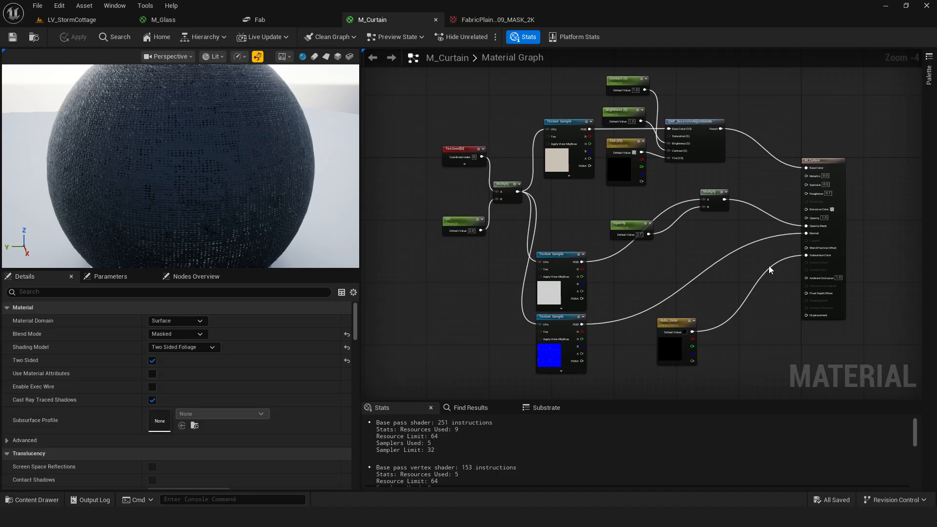
pyautogui.moveTo(556, 314)
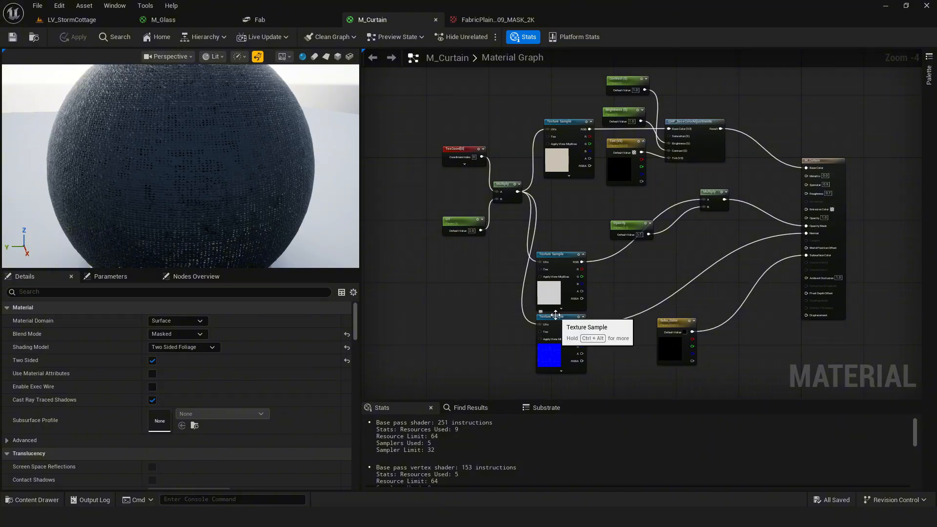
pyautogui.click(495, 19)
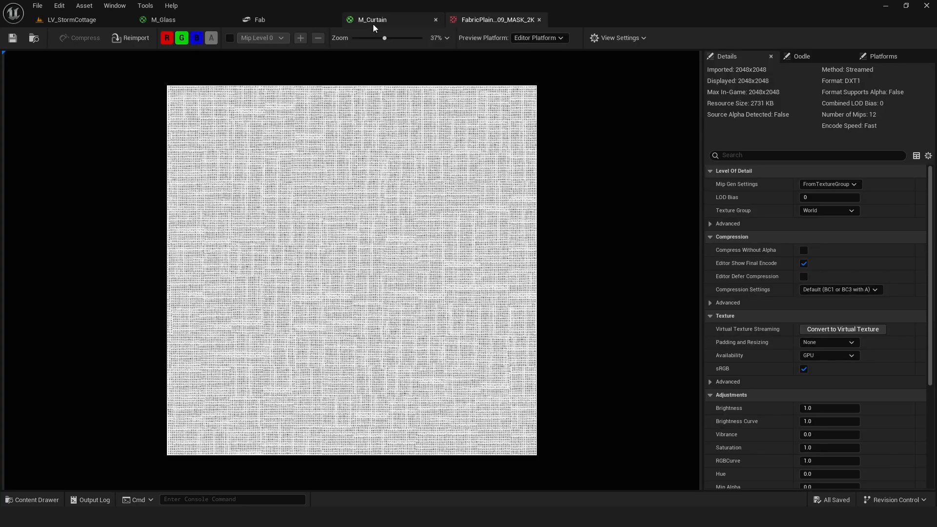
pyautogui.click(70, 20)
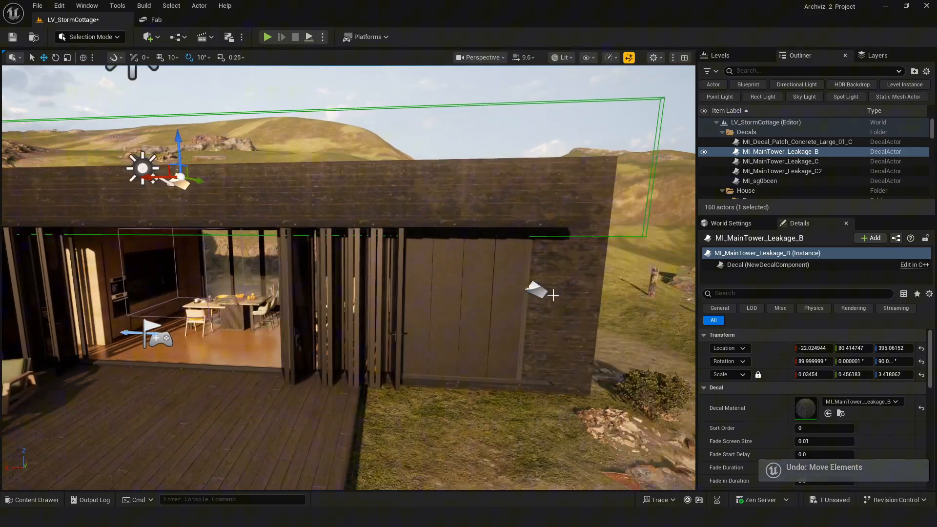
# Select the MI_MainTower_Leakage decals in the Outliner to position them on the upper facade
pyautogui.click(780, 161)
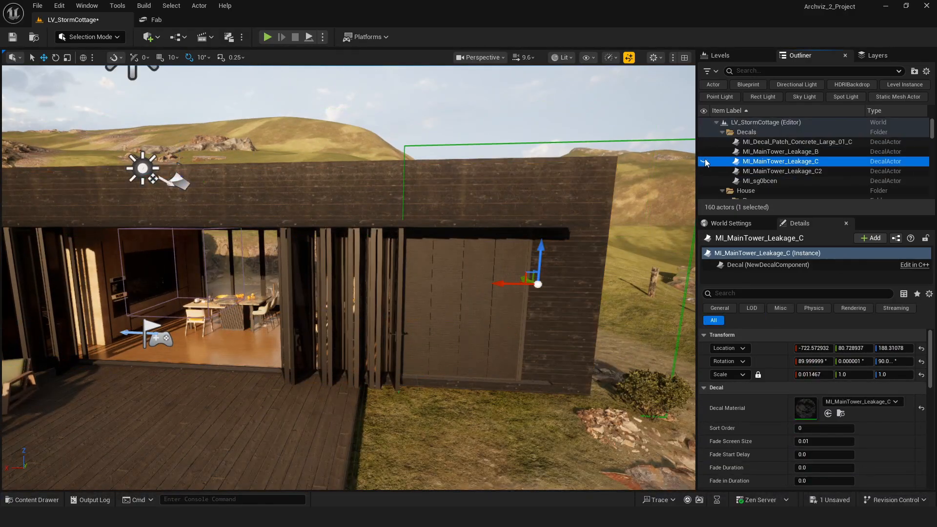
pyautogui.click(704, 161)
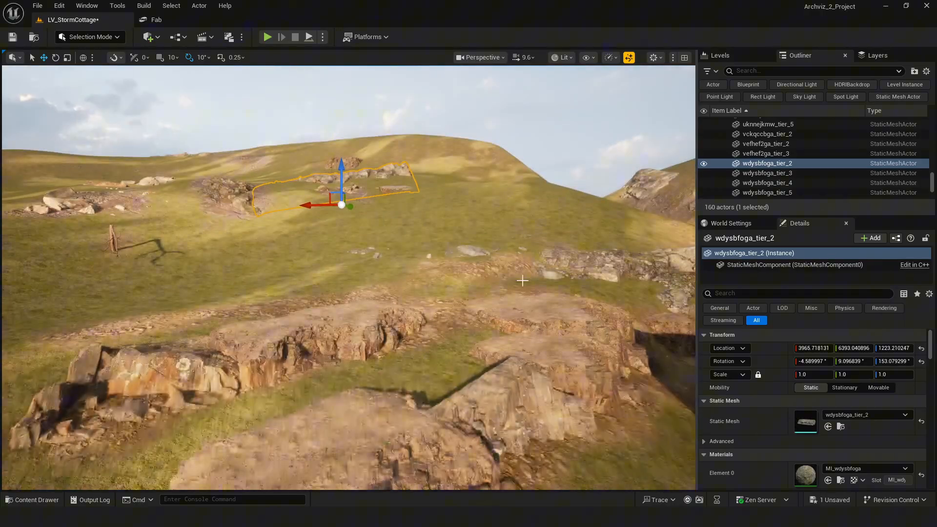
# Bring up the SH_04 level sequence so its Camera Shake track shows in the Sequencer
pyautogui.click(767, 172)
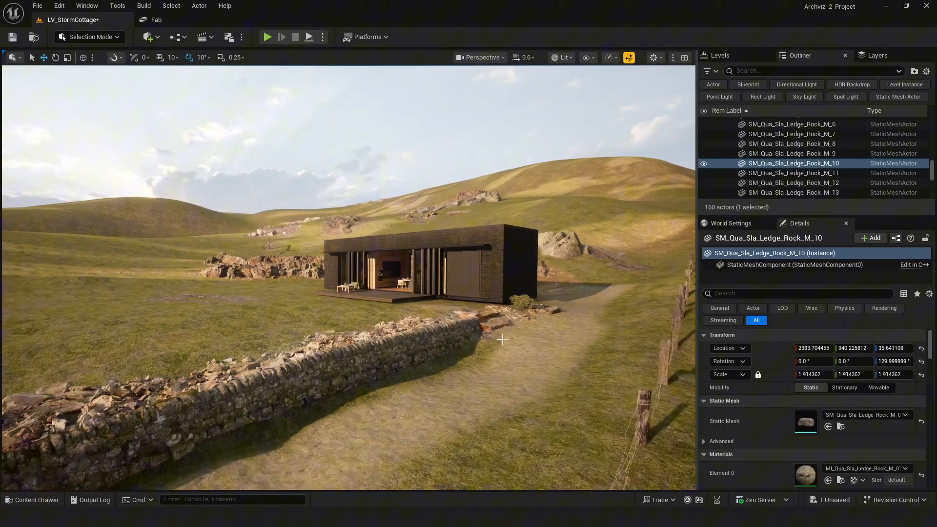
pyautogui.click(760, 163)
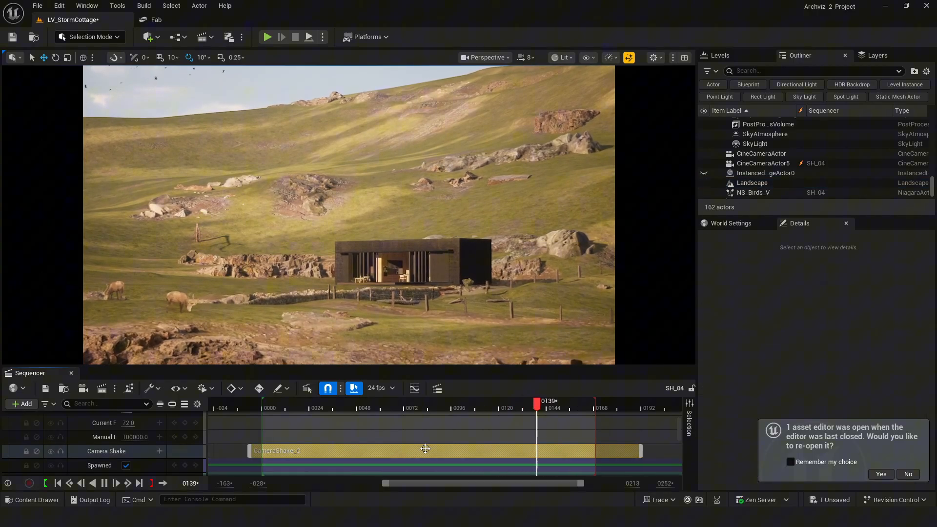
# Inspect the CameraShake asset's Perlin Noise pattern from the shot, then return to LV_StormCottage
pyautogui.click(290, 408)
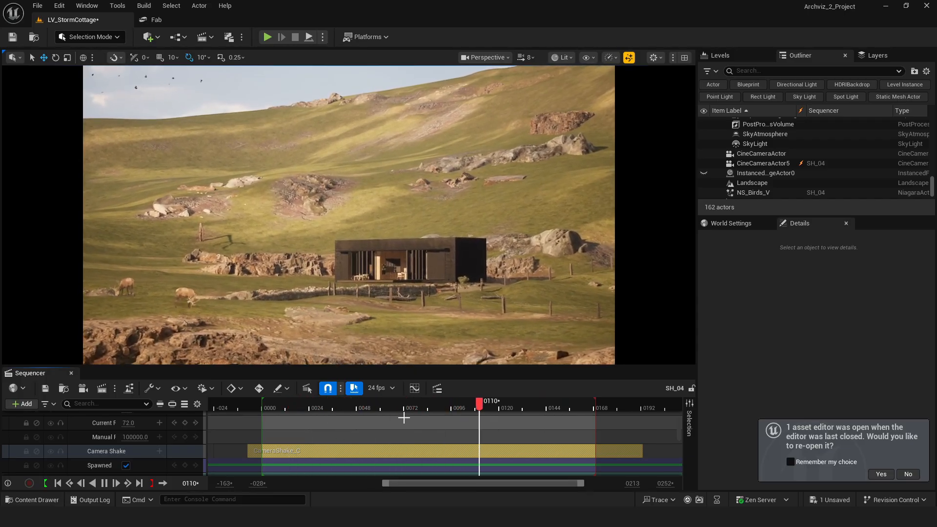
pyautogui.click(879, 475)
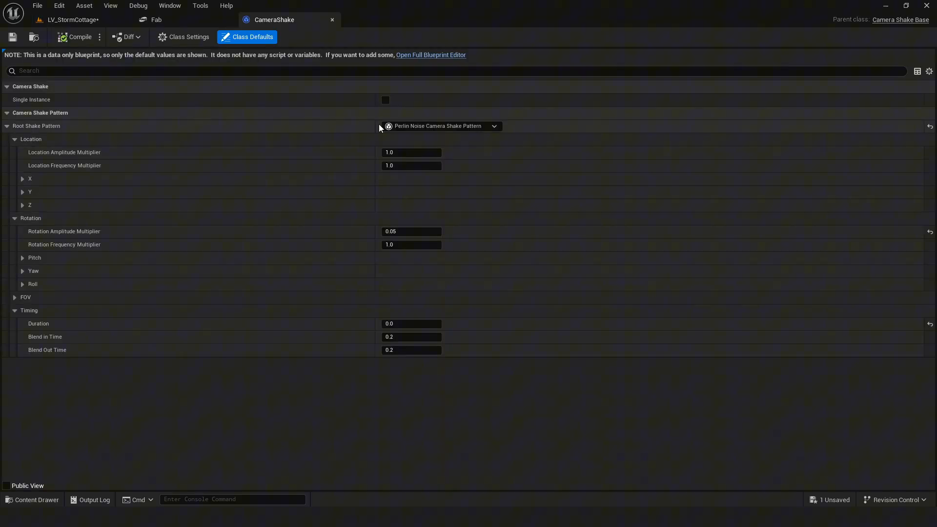
pyautogui.moveTo(489, 363)
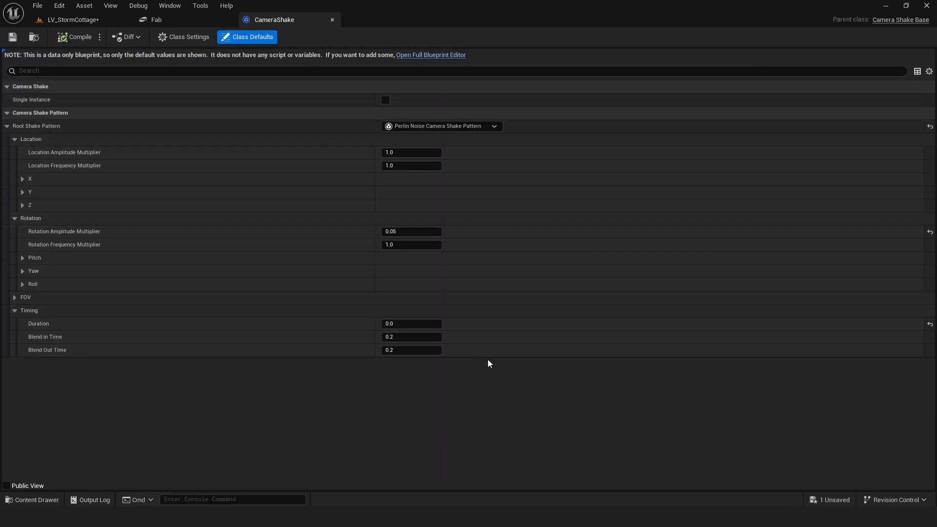
pyautogui.moveTo(454, 337)
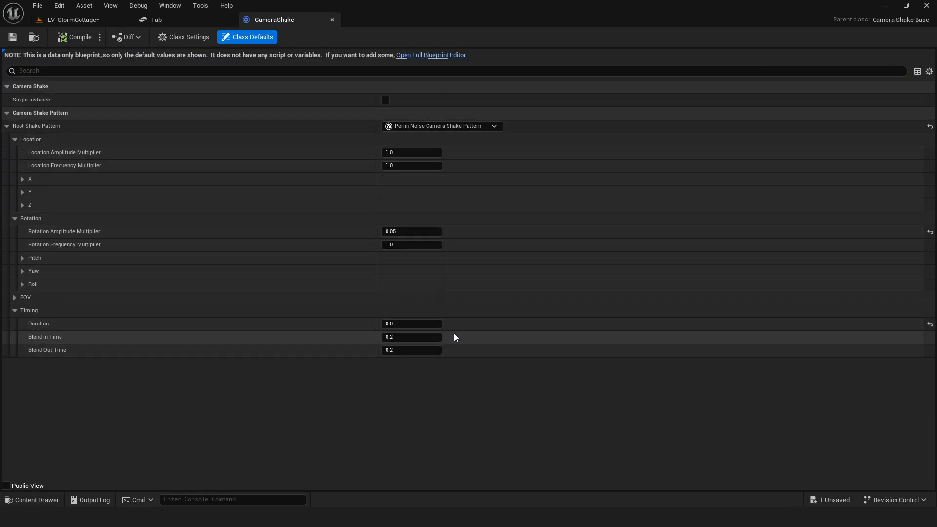
pyautogui.click(71, 19)
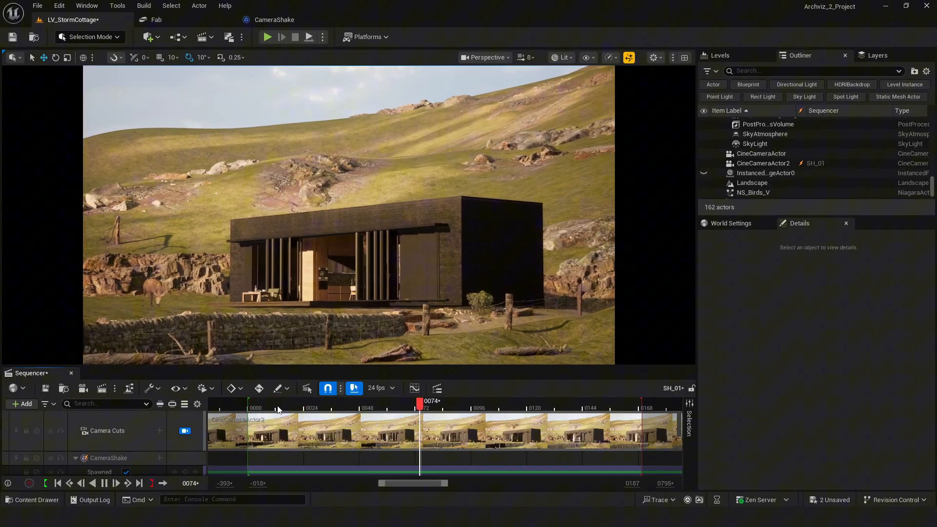
pyautogui.click(565, 408)
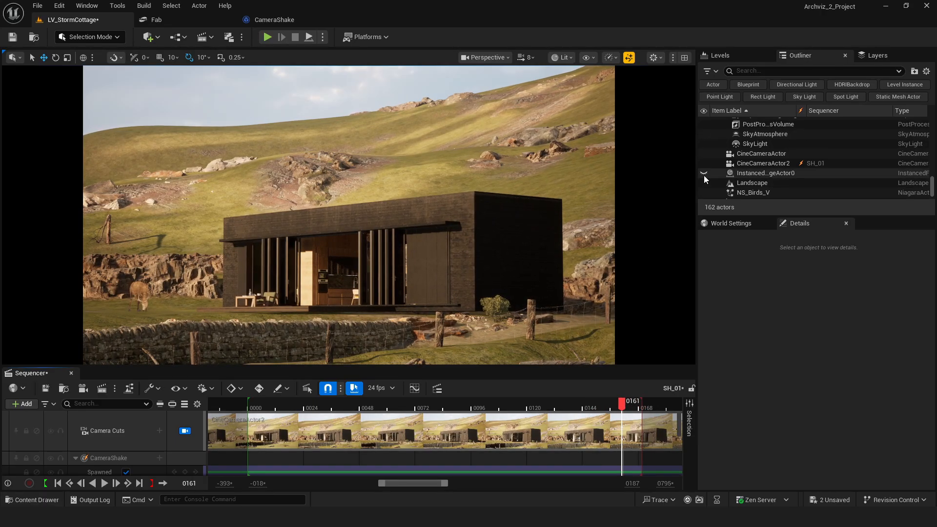
pyautogui.click(32, 499)
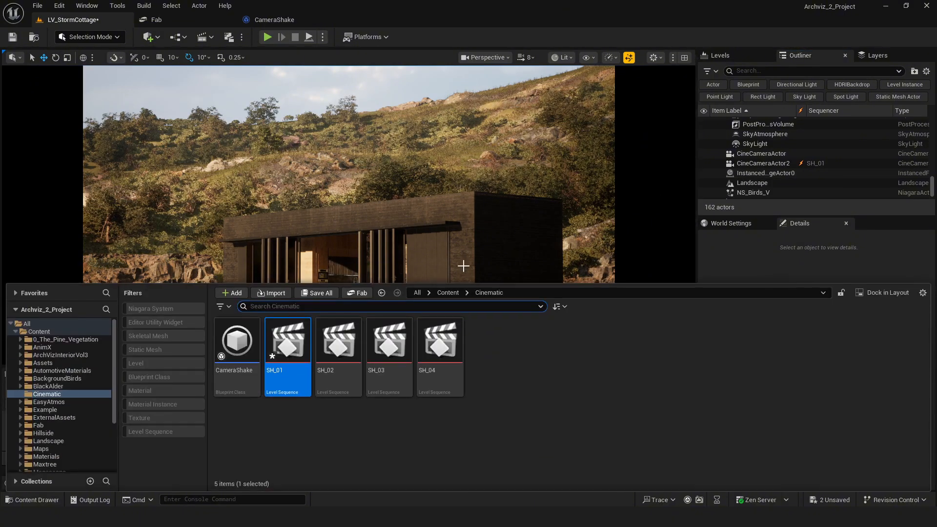
pyautogui.doubleClick(287, 340)
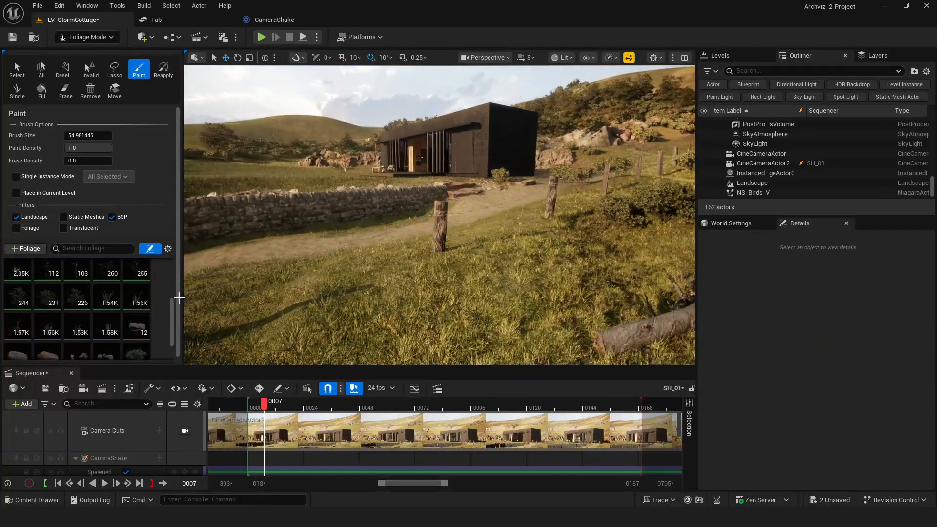
# Pick a grass foliage type, erase excess patches in the foreground and by the cottage corner, and re-activate types for painting
pyautogui.click(108, 328)
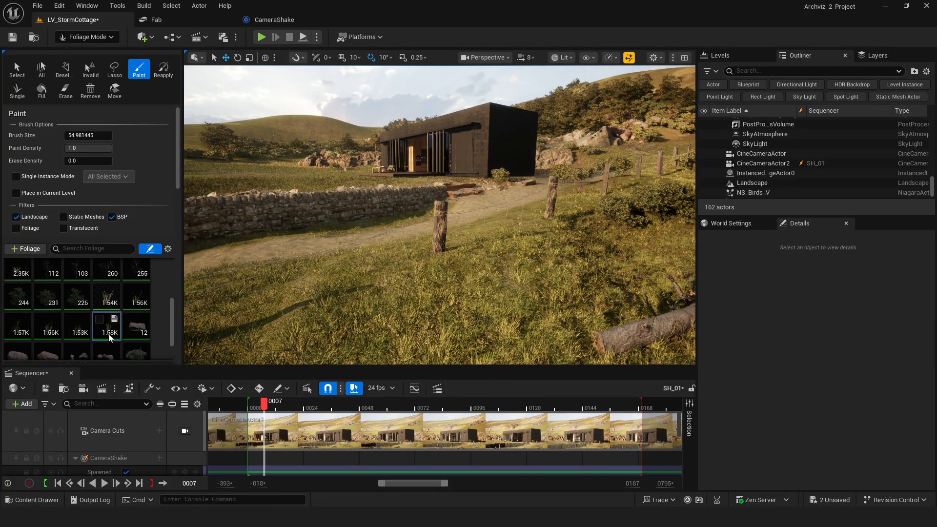
pyautogui.moveTo(501, 286)
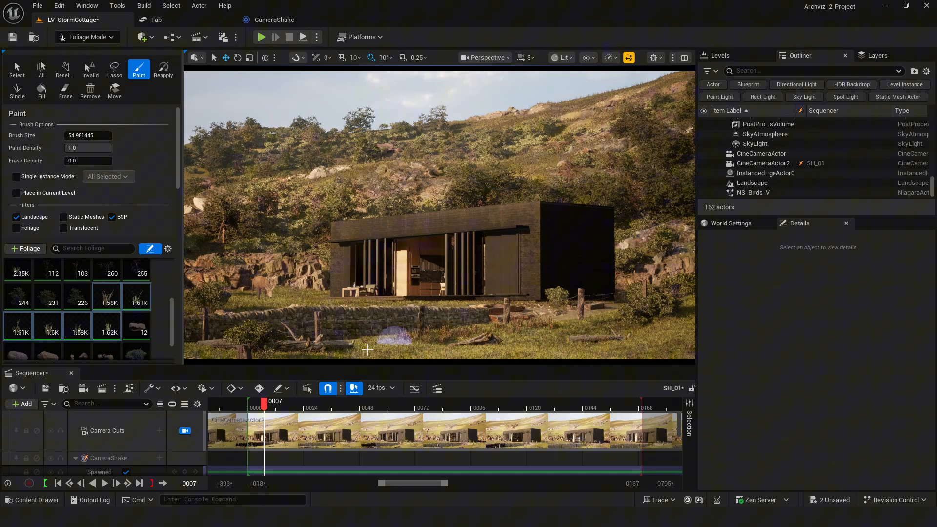
pyautogui.click(66, 90)
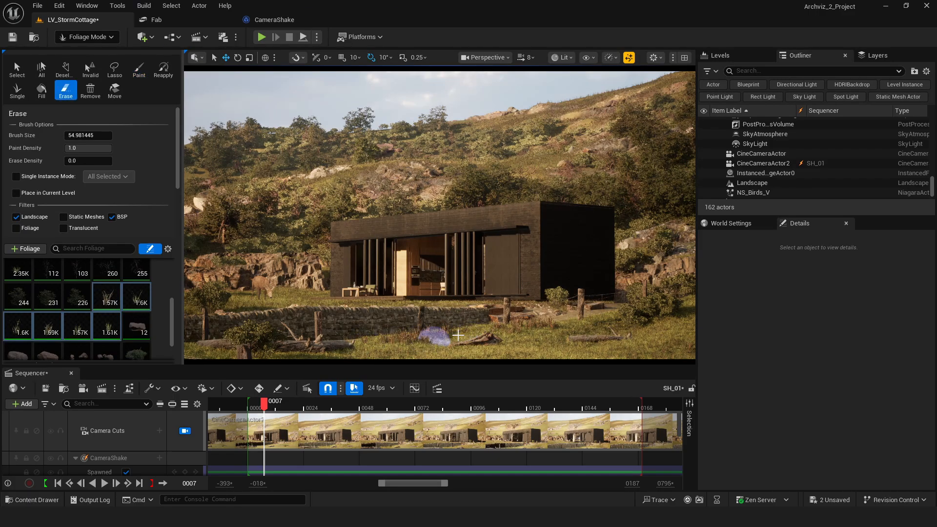
pyautogui.click(139, 68)
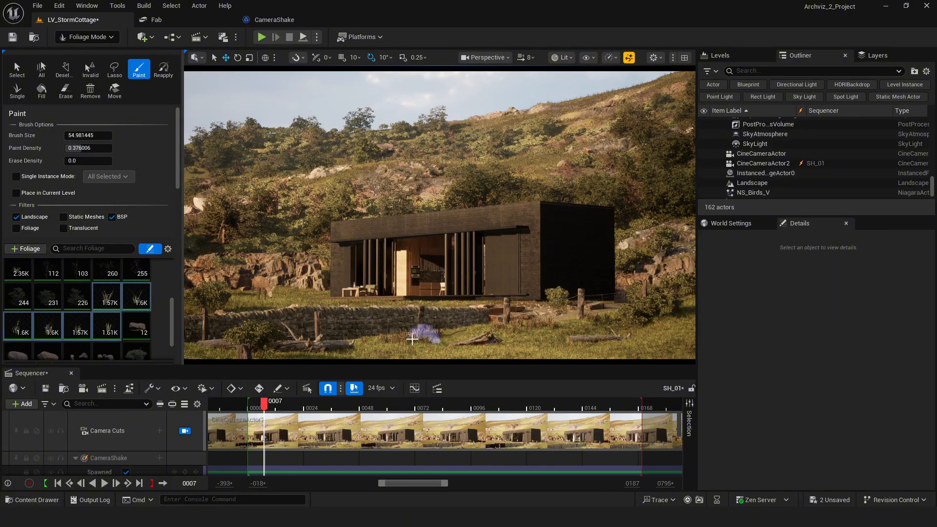
pyautogui.click(66, 90)
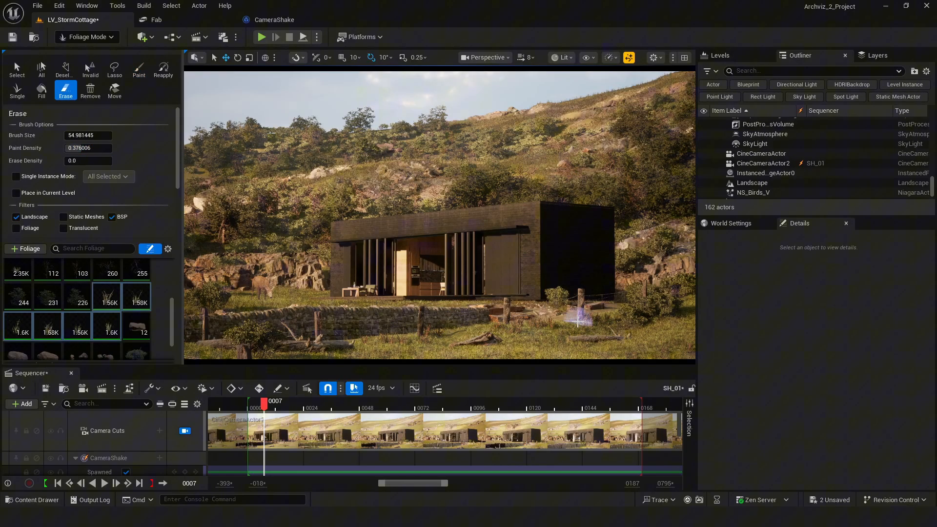
pyautogui.click(139, 65)
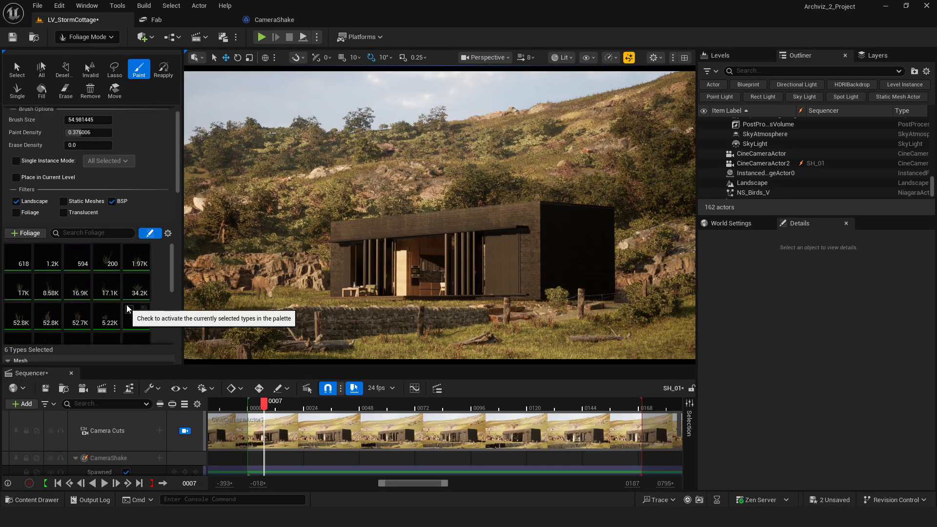
pyautogui.click(768, 173)
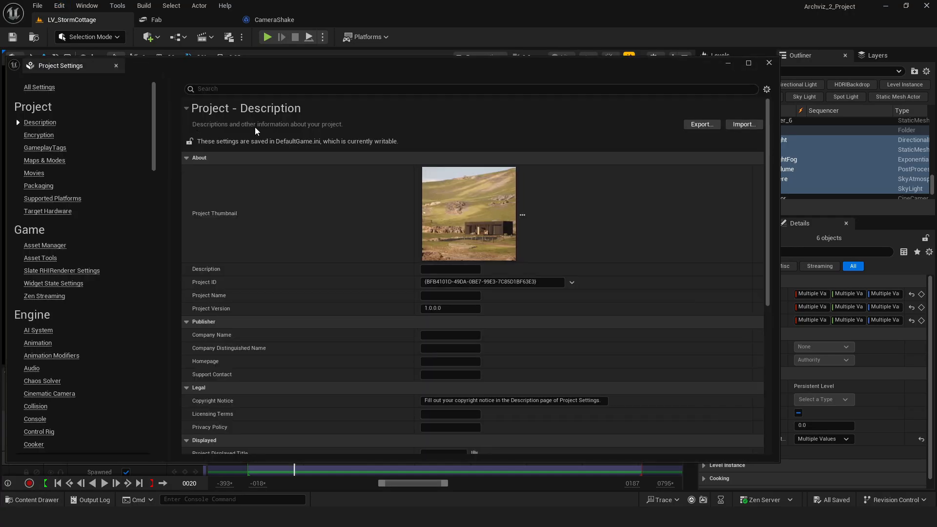
# Confirm Path Tracing is enabled in Project Settings and switch the viewport View Mode to Path Tracing
pyautogui.write('path')
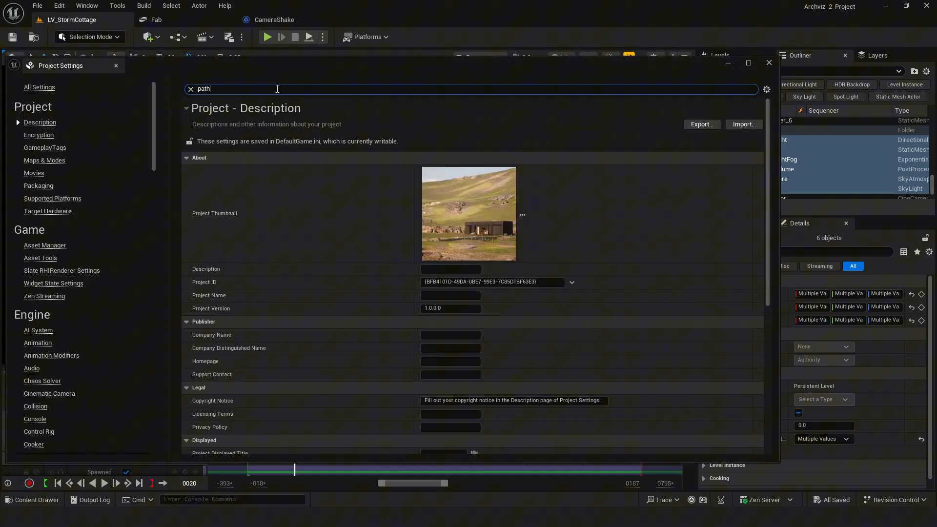
pyautogui.write('tracing')
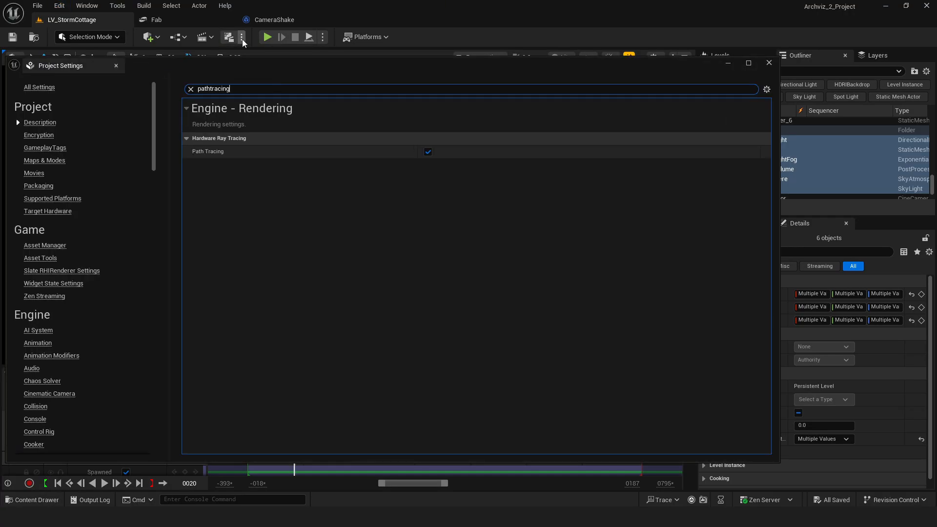
pyautogui.moveTo(428, 151)
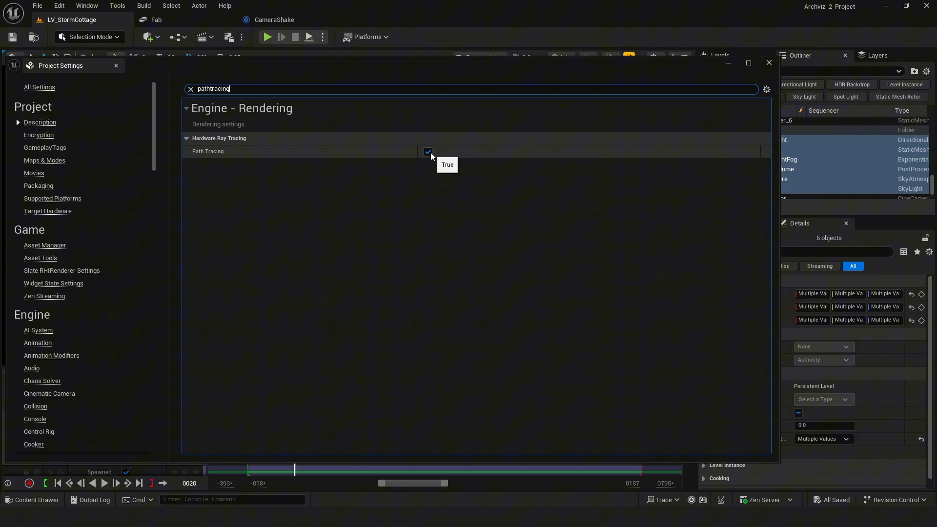
pyautogui.moveTo(721, 72)
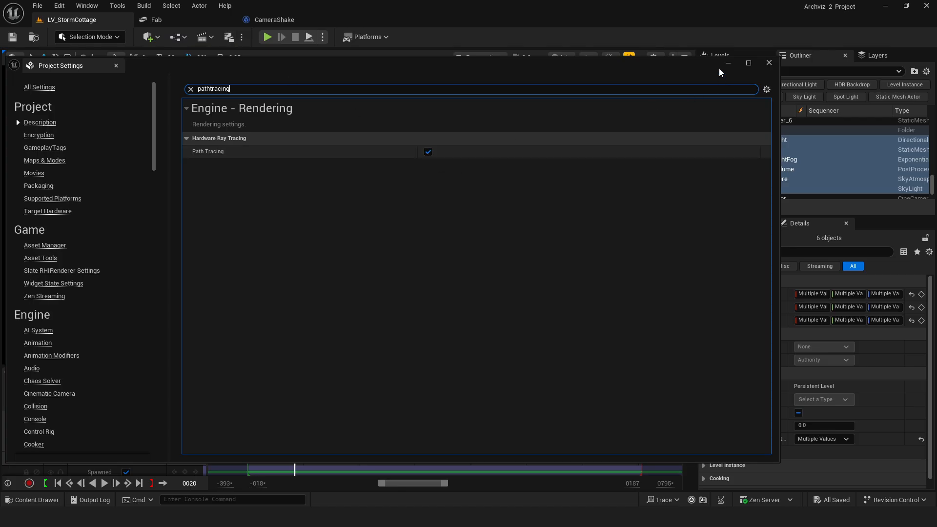
pyautogui.click(768, 62)
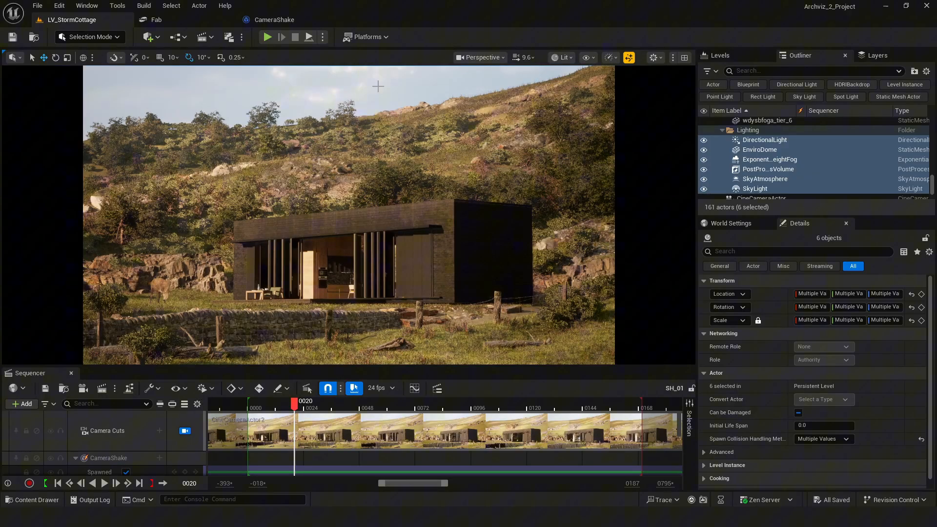
pyautogui.click(559, 57)
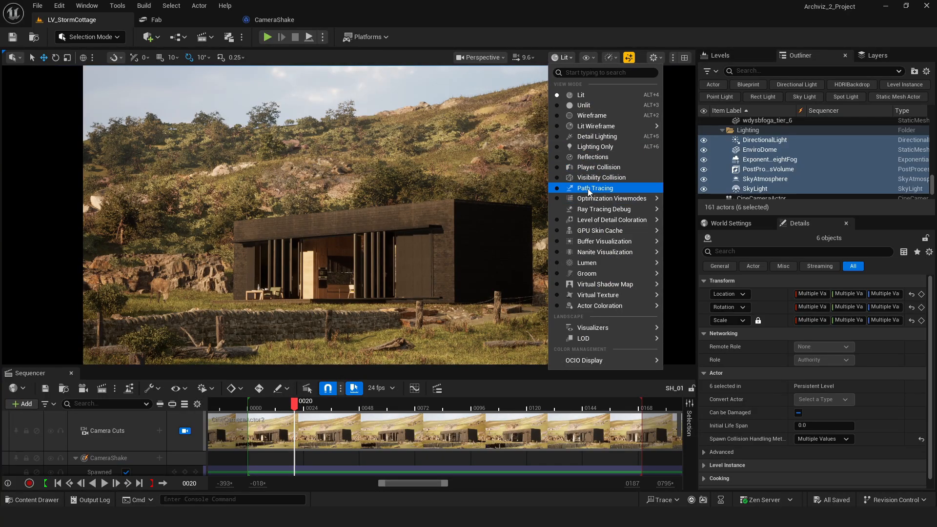
pyautogui.click(595, 188)
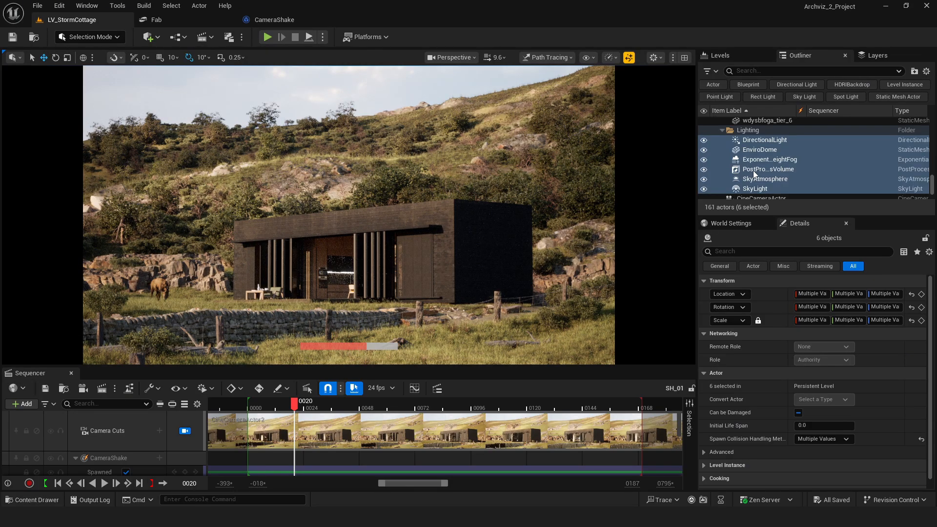
# Select the PostProcessVolume to show its path tracing settings: 15 bounces, 512 samples per pixel
pyautogui.click(768, 169)
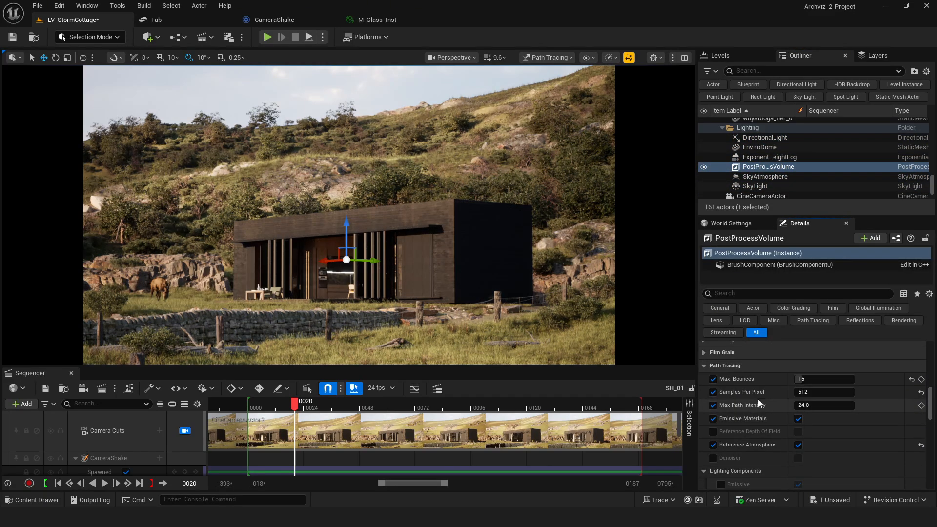
pyautogui.moveTo(759, 412)
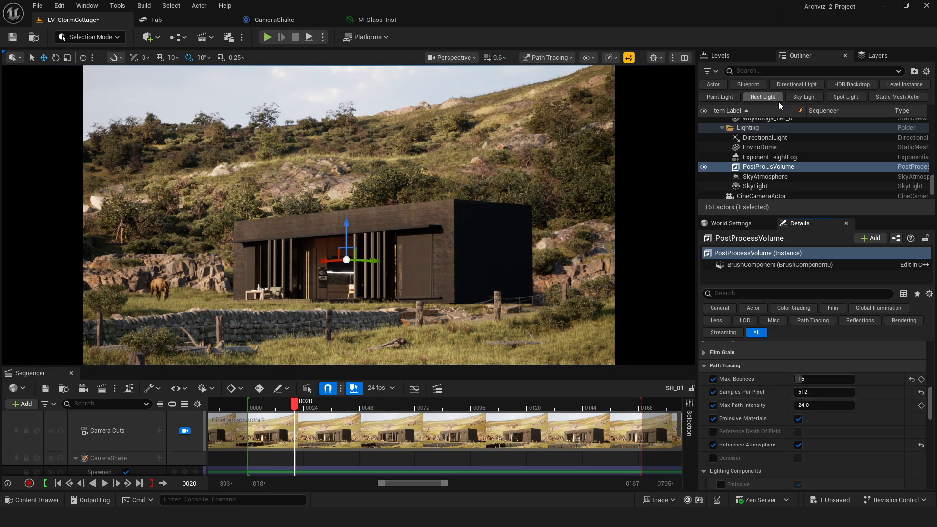
# Select the DirectionalLight, return the viewport to Lit, and scroll its details to the light function material
pyautogui.click(765, 137)
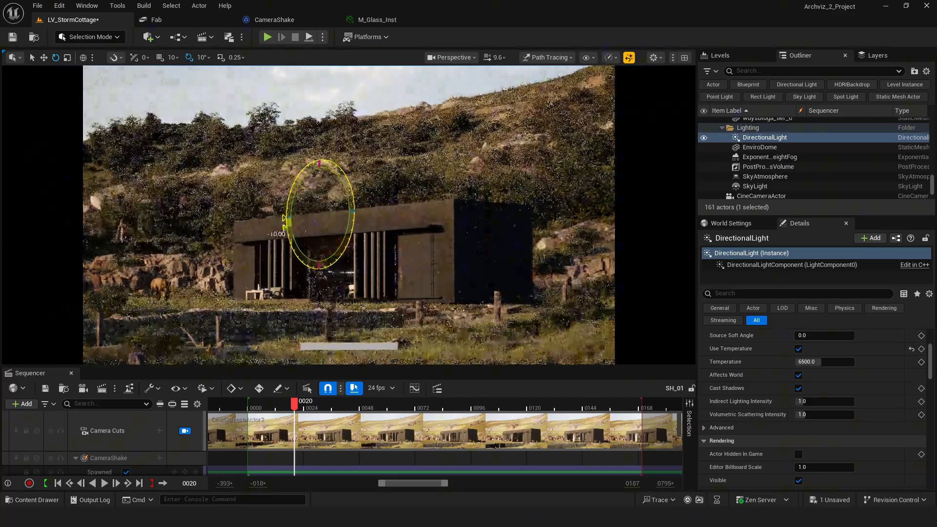
pyautogui.click(545, 57)
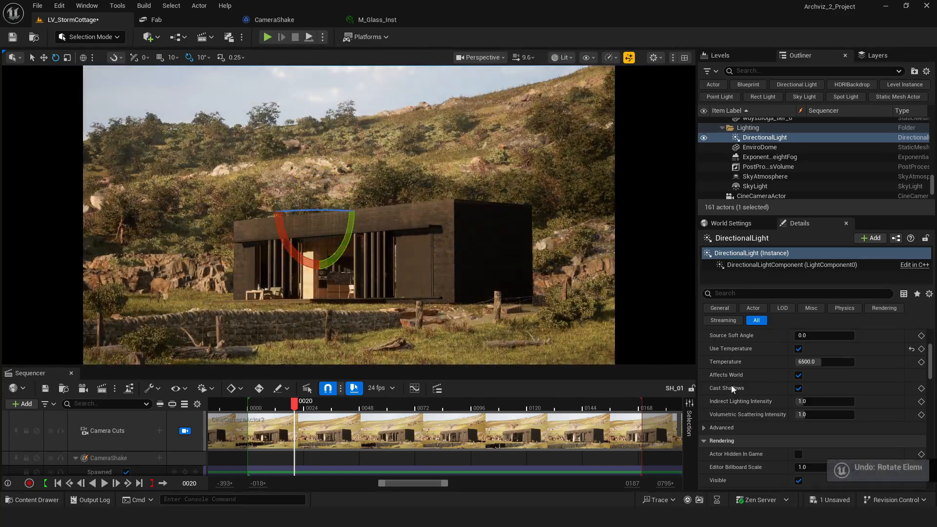
pyautogui.scroll(-3)
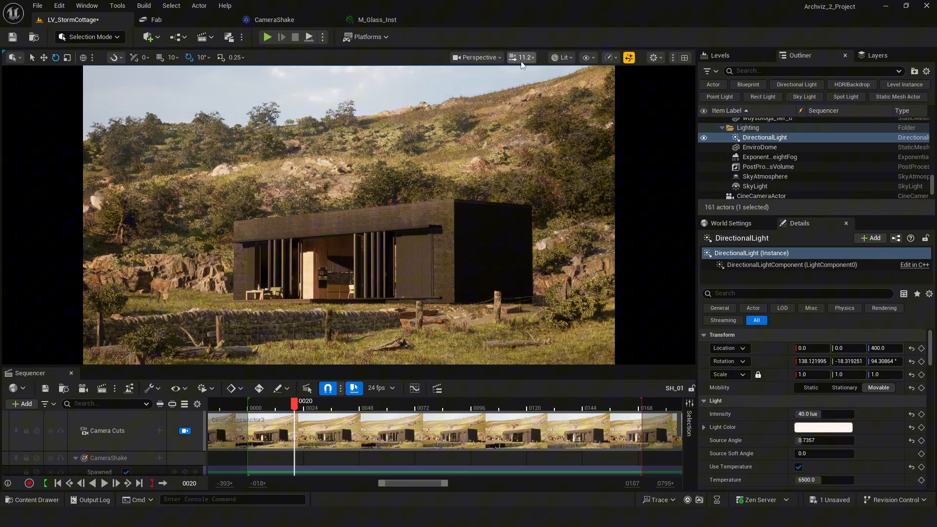
pyautogui.scroll(-3)
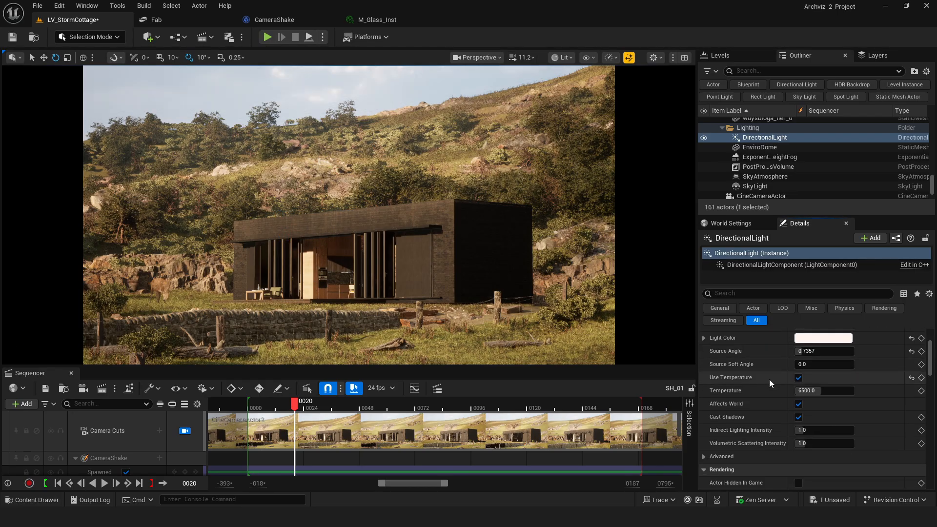
pyautogui.scroll(-3)
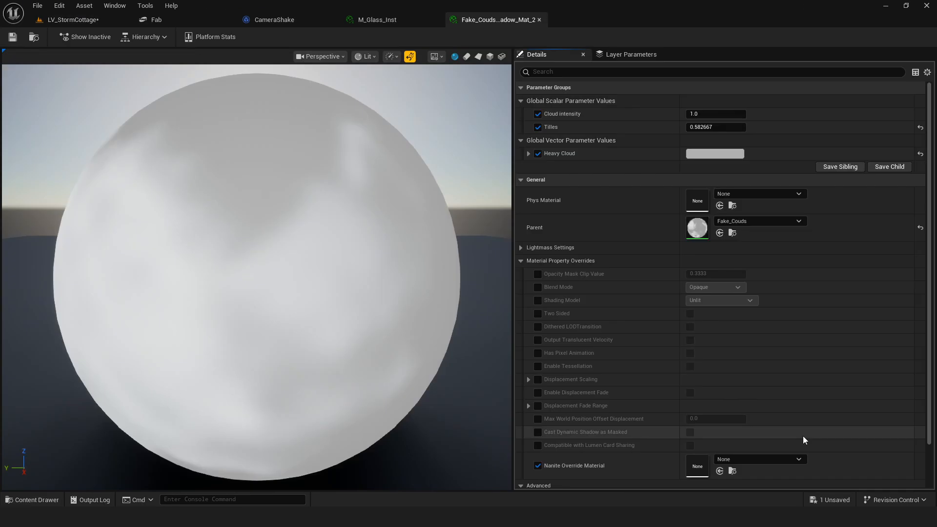
pyautogui.moveTo(73, 20)
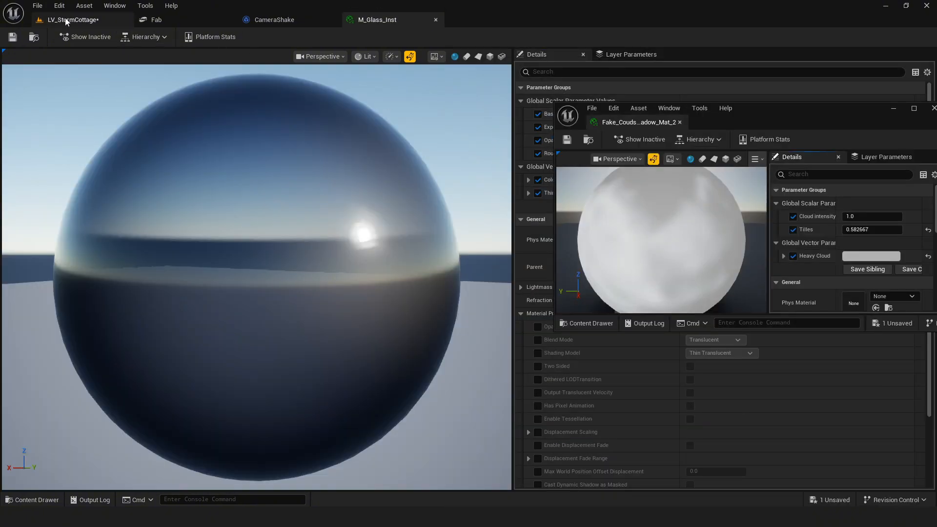
# Go to the parent Fake_Couds material to review the cloud shadow node graph
pyautogui.click(72, 19)
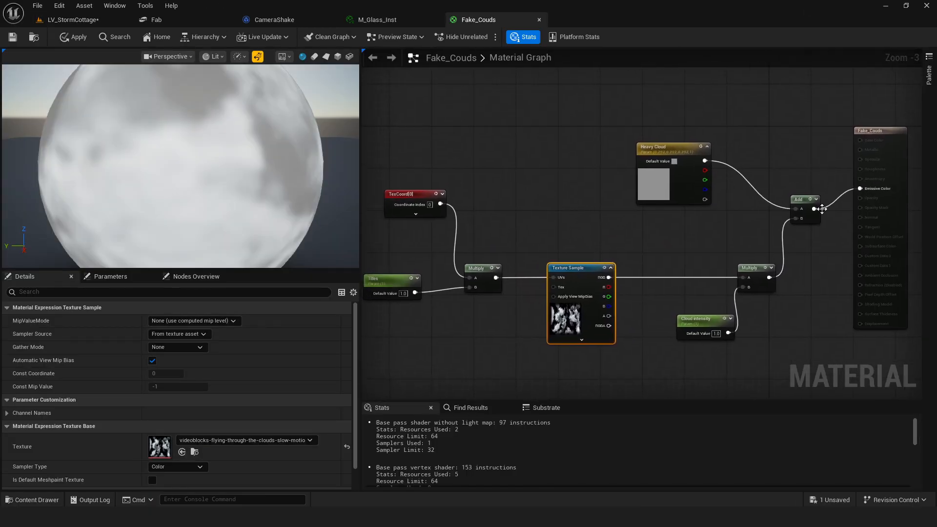
pyautogui.moveTo(595, 199)
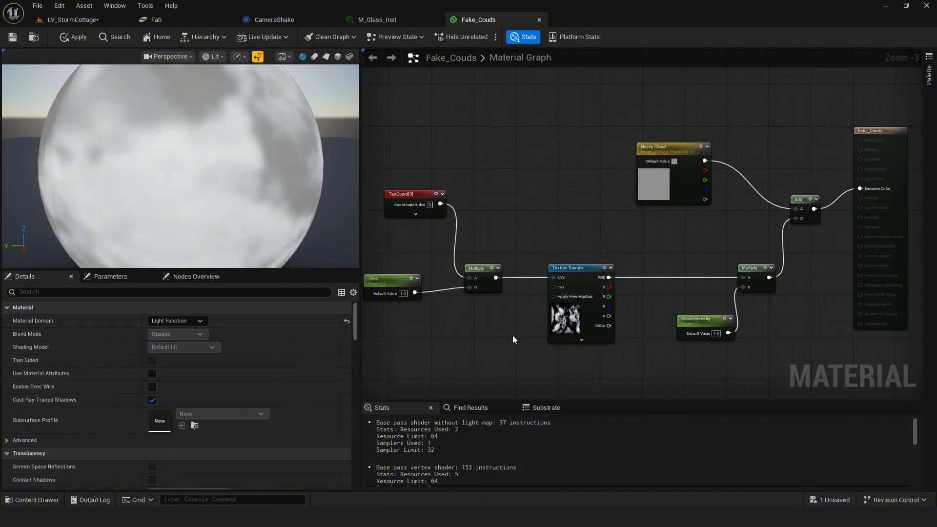
pyautogui.moveTo(552, 352)
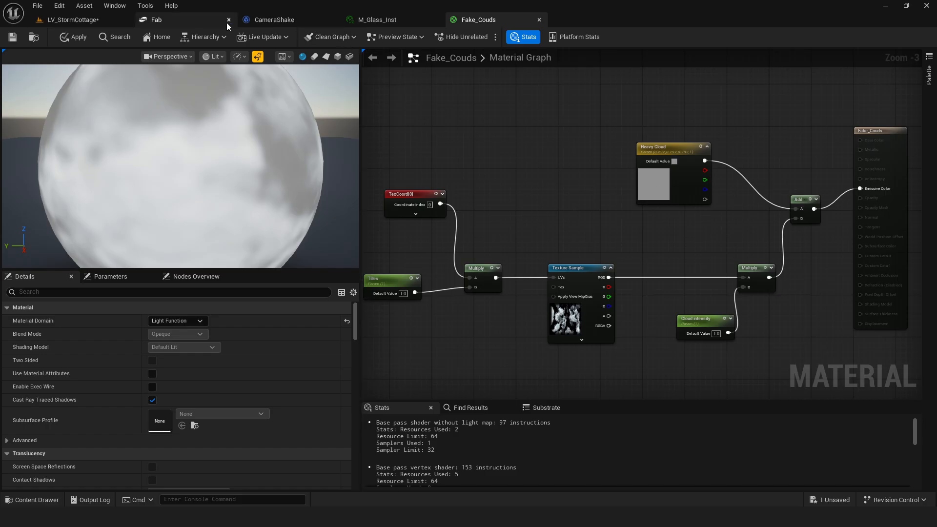
# Back in LV_StormCottage, hide and re-show the EnviroDome to compare the sky
pyautogui.click(75, 20)
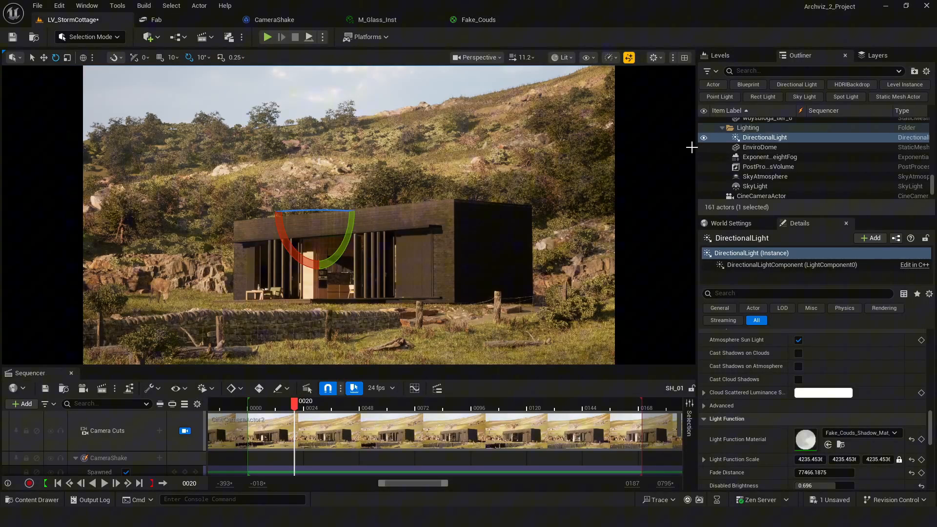
pyautogui.click(861, 432)
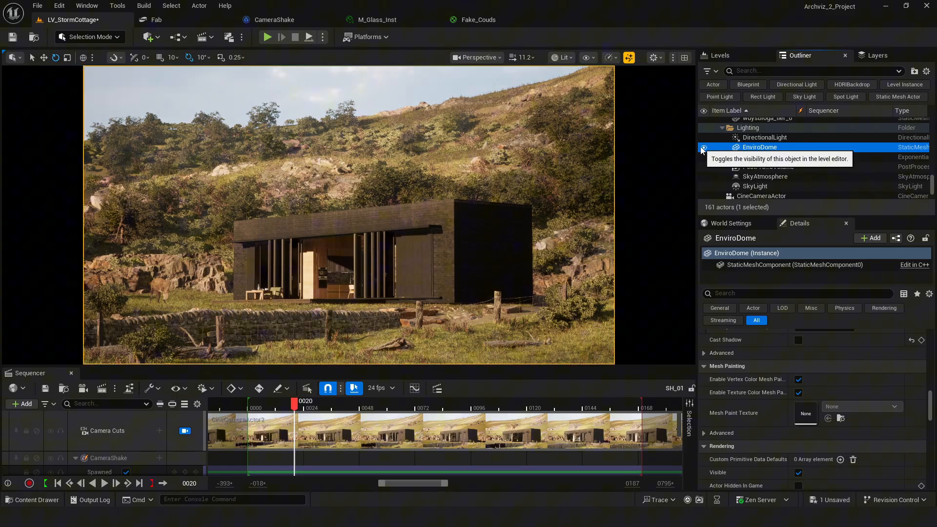
pyautogui.click(705, 139)
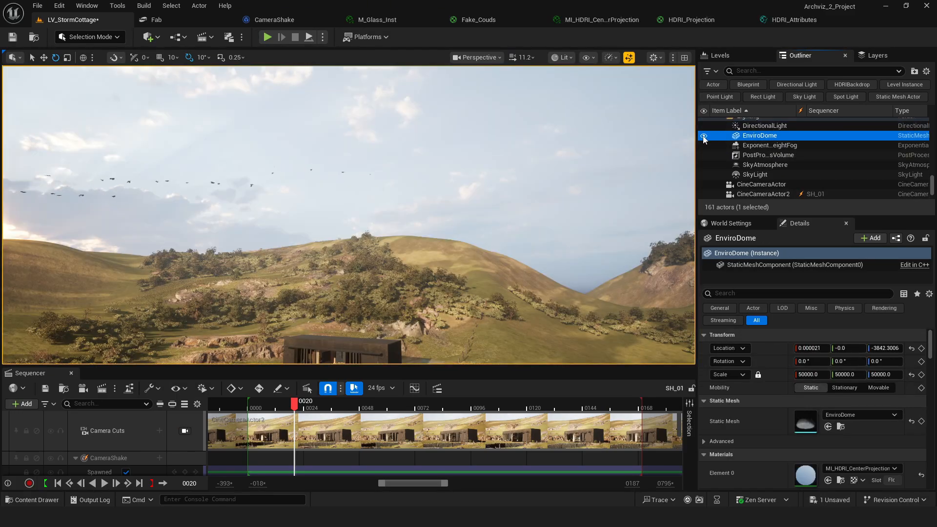
pyautogui.click(705, 134)
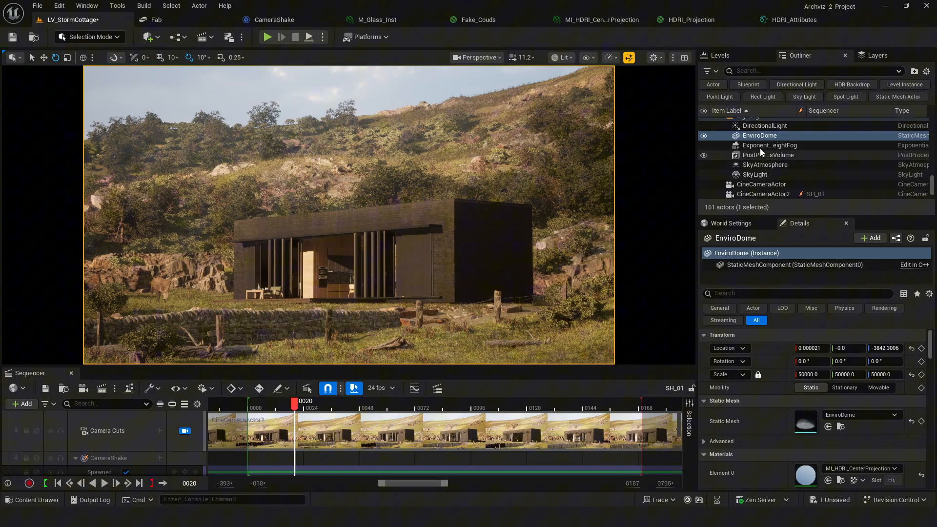
# Review the ExponentialHeightFog volumetric settings and the SkyLight's Overcast_4K cubemap in the Outliner
pyautogui.click(770, 145)
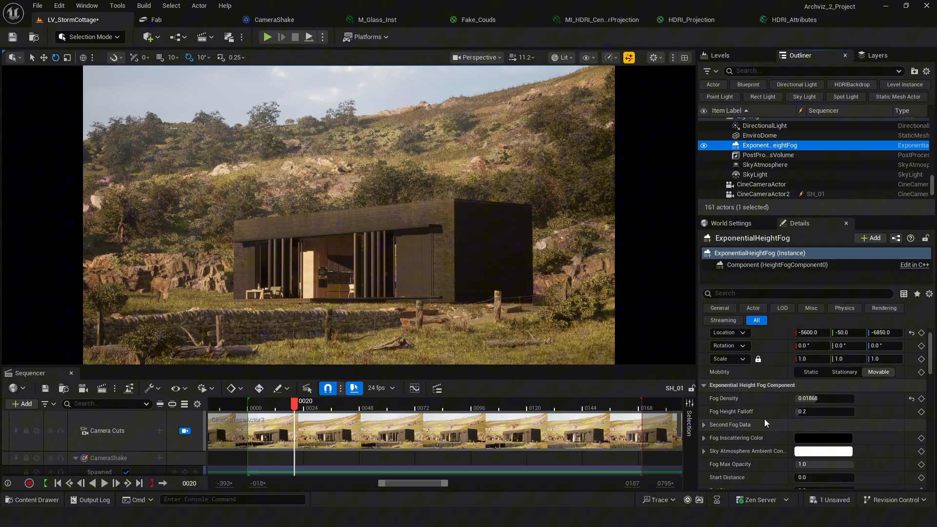
pyautogui.scroll(-3)
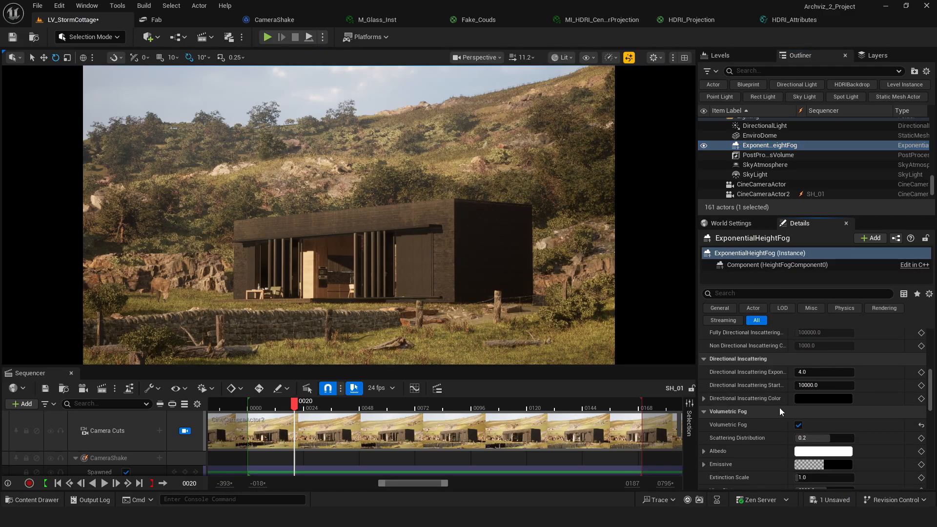
pyautogui.click(755, 174)
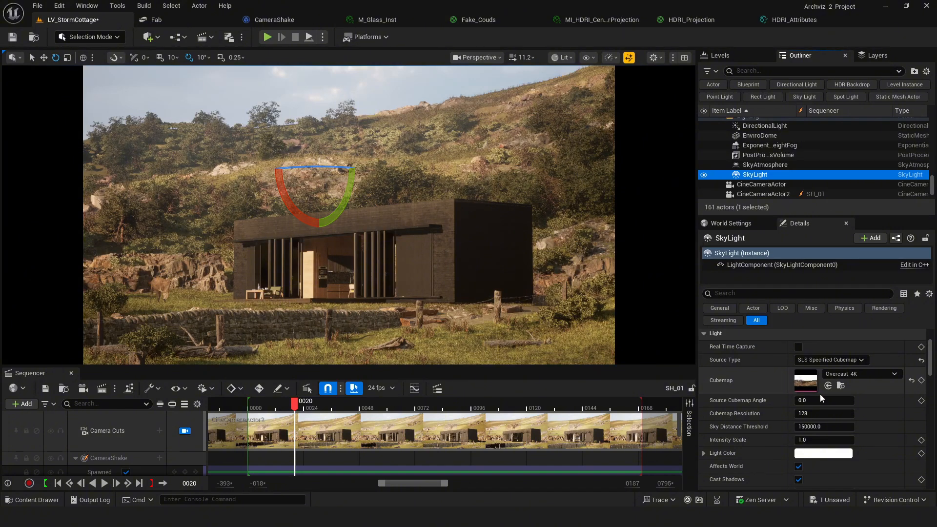
pyautogui.moveTo(805, 381)
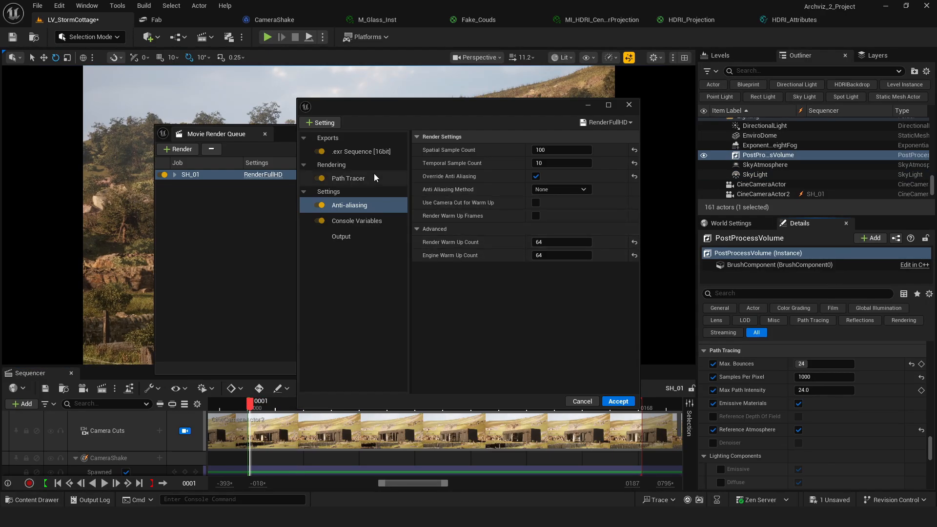
# Check RenderFullHD preset: 16-bit EXR, path tracer, 100 spatial samples, 200 screen percentage, output
pyautogui.click(361, 151)
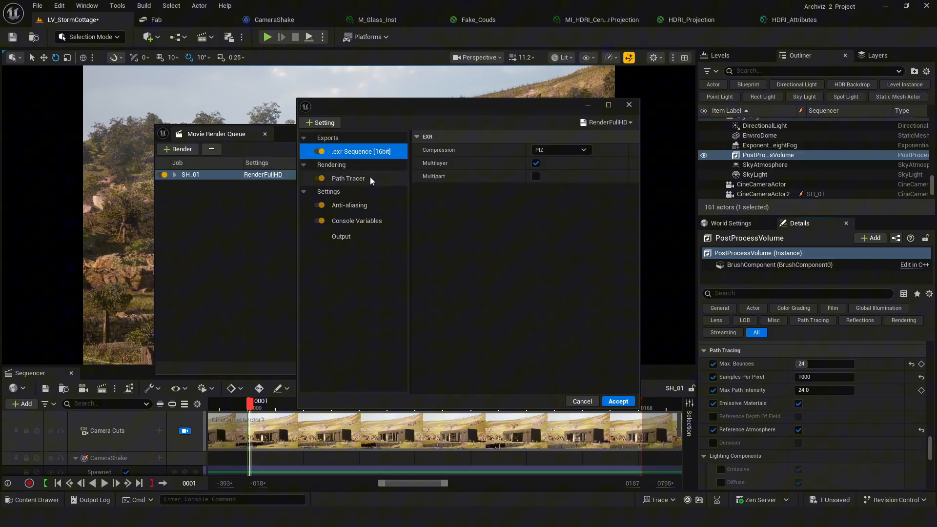
pyautogui.click(350, 205)
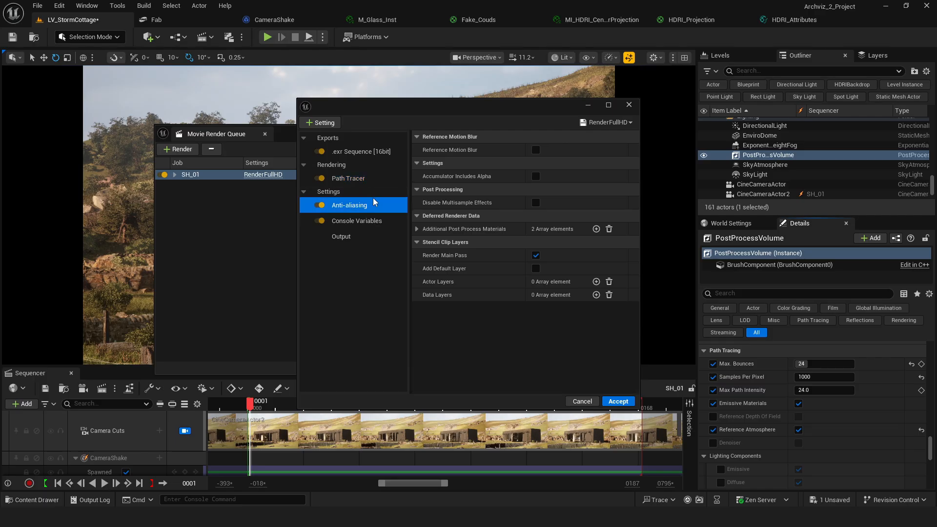
pyautogui.click(349, 205)
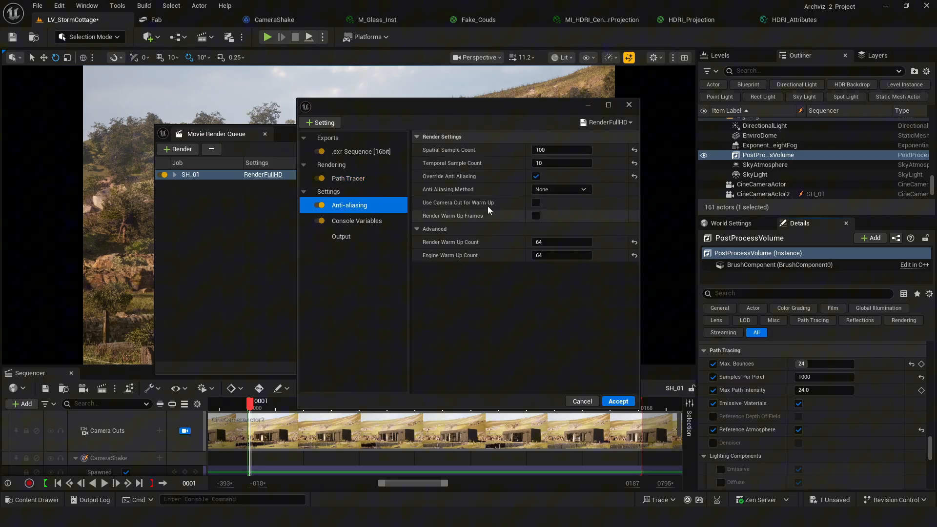
pyautogui.moveTo(510, 171)
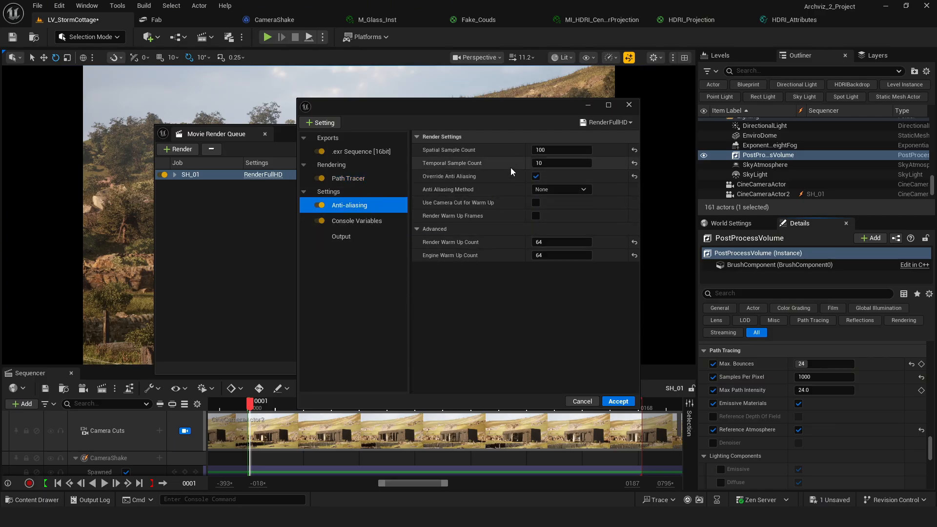
pyautogui.moveTo(495, 256)
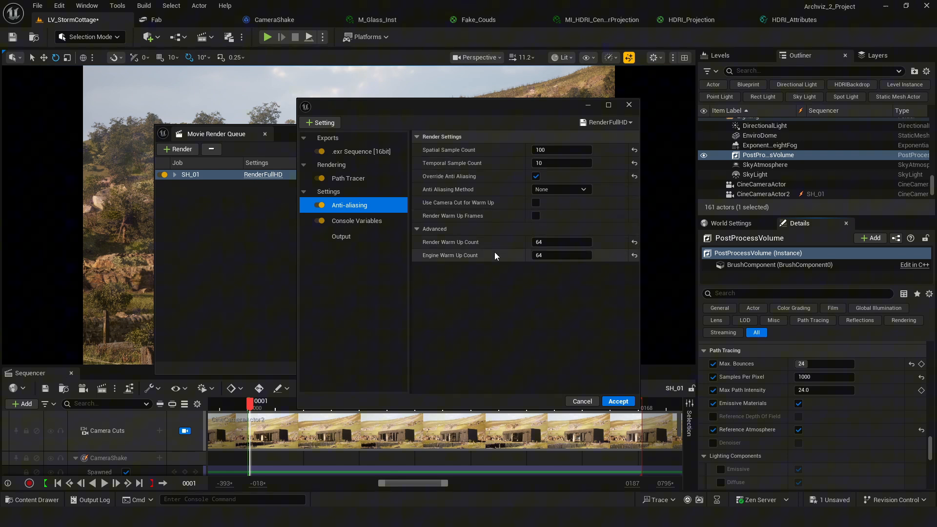
pyautogui.click(357, 221)
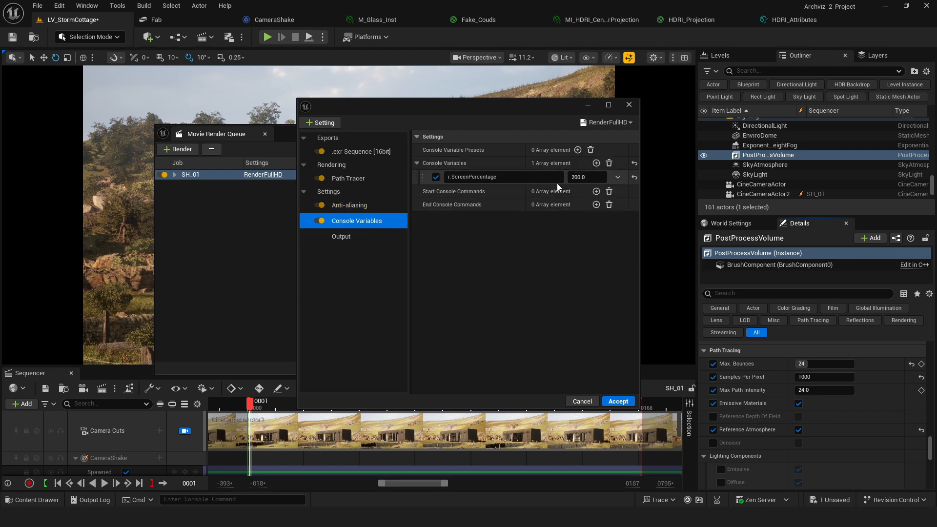
pyautogui.click(340, 236)
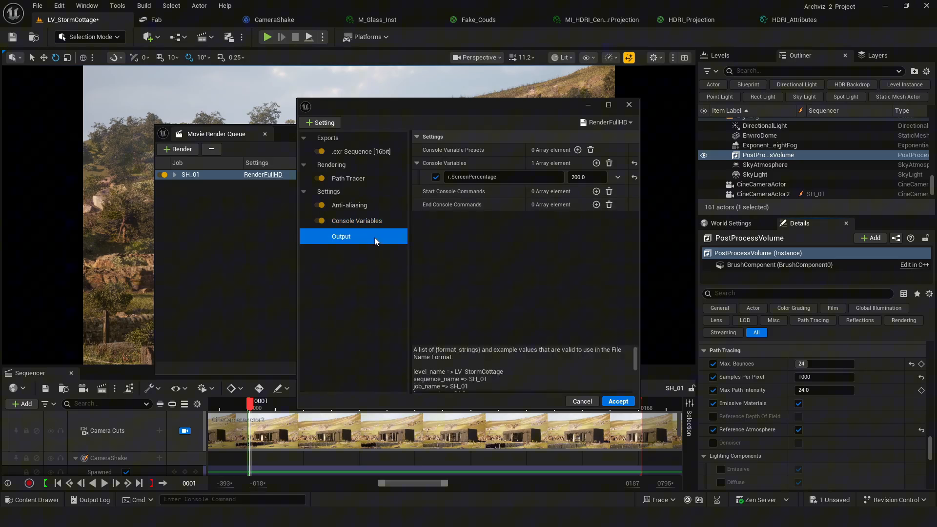
# Accept the render settings and start the SH_01 job with Render (Local)
pyautogui.click(617, 401)
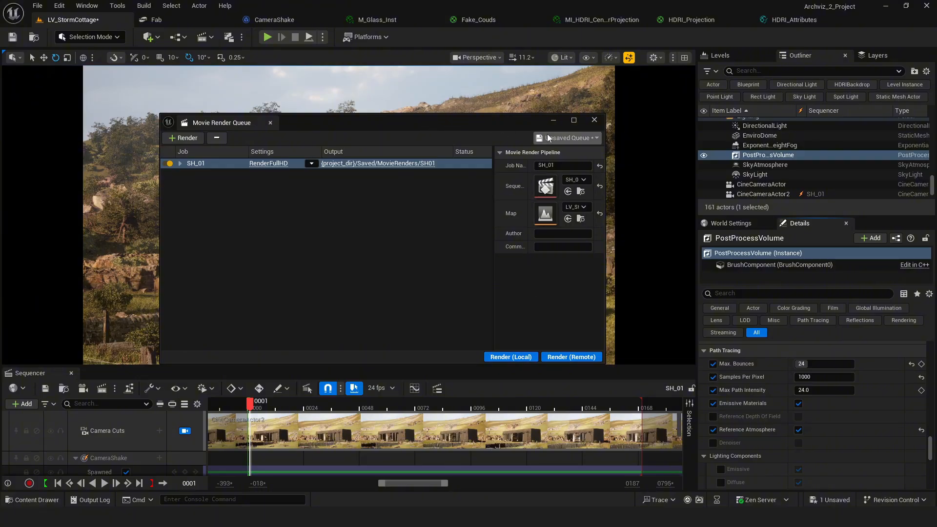
pyautogui.click(595, 121)
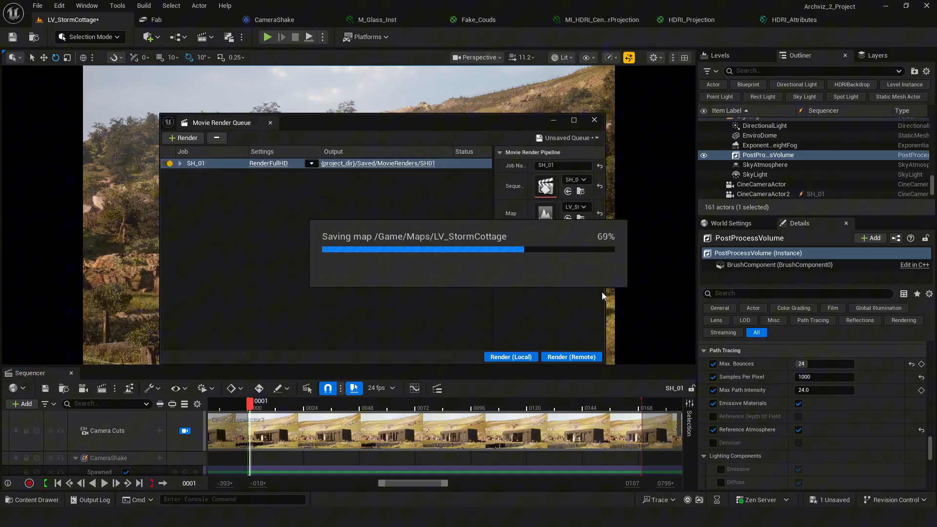
# Let the Storm Cottage map save finish so the local render begins
pyautogui.click(510, 358)
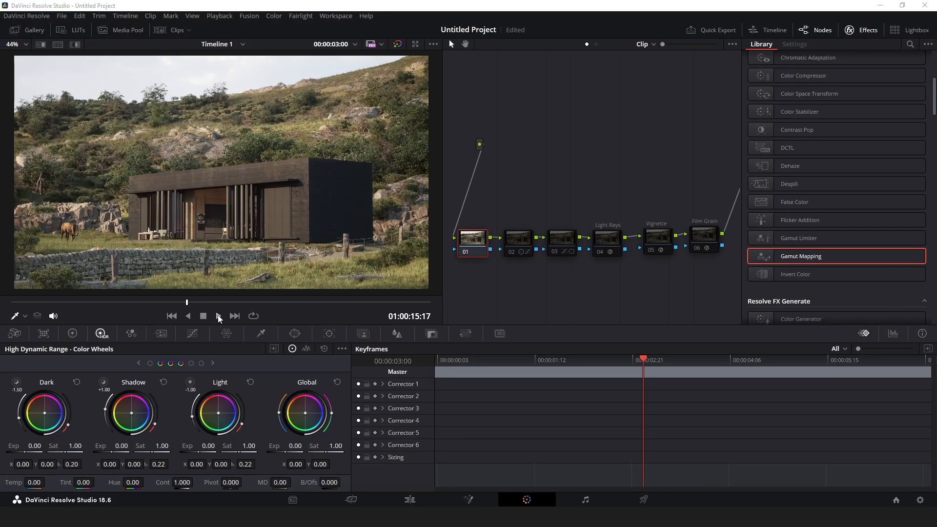
# Play the graded cottage clip and show the Light Rays and Film Grain node settings
pyautogui.click(218, 316)
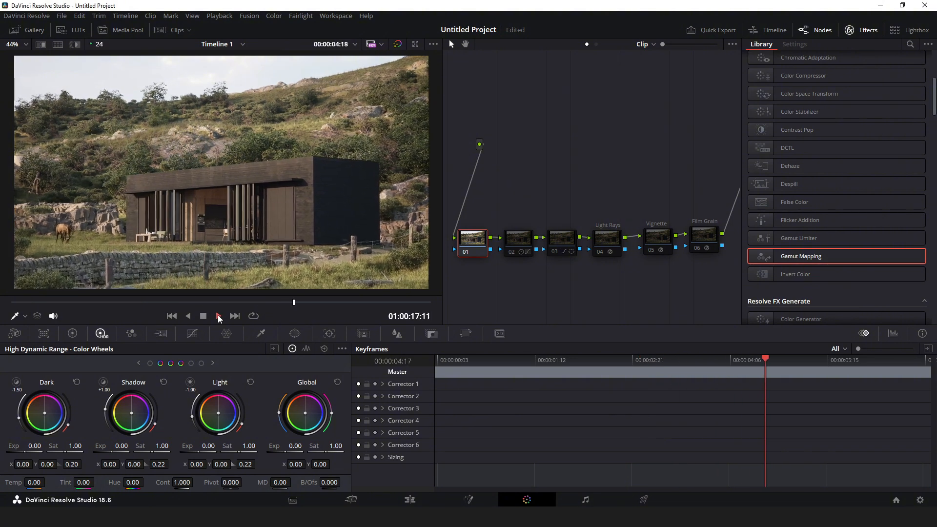
pyautogui.click(217, 316)
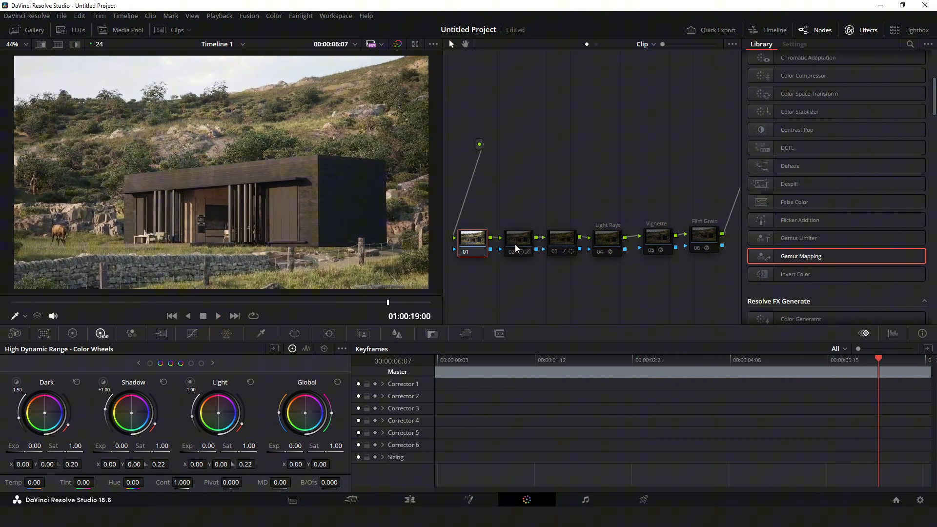
pyautogui.click(518, 239)
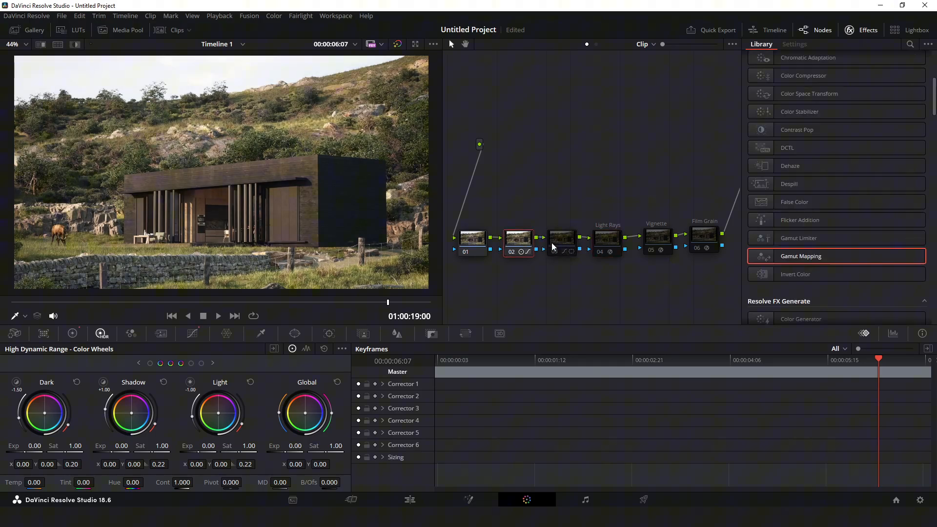
pyautogui.click(606, 238)
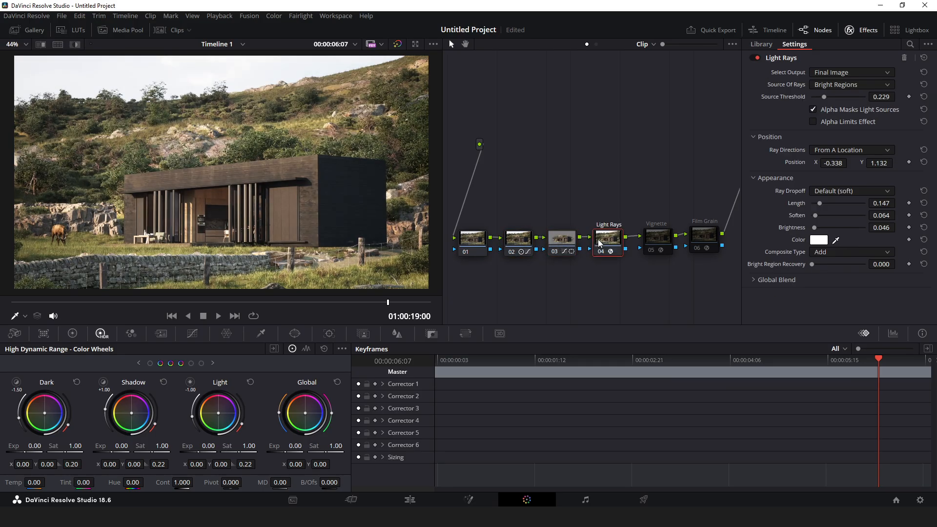
pyautogui.click(704, 236)
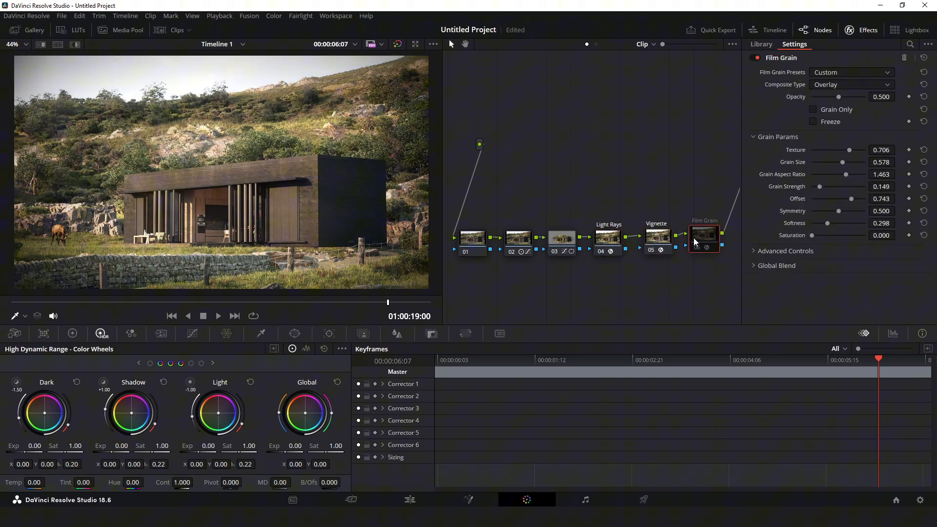